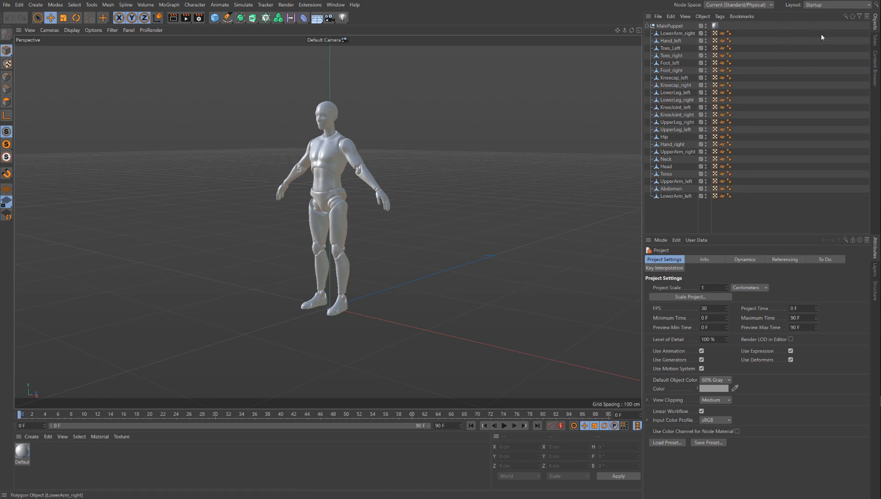
{"action": "mouse_move", "coordinate": [402, 209]}
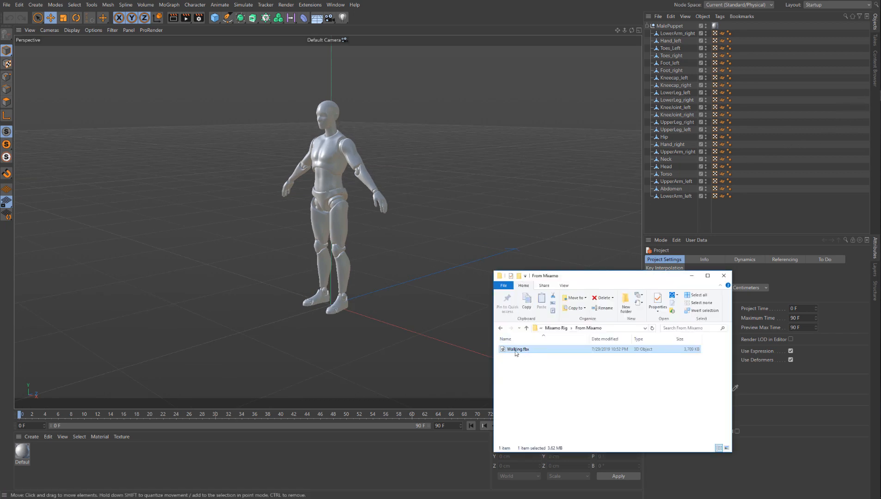
{"action": "mouse_move", "coordinate": [517, 350]}
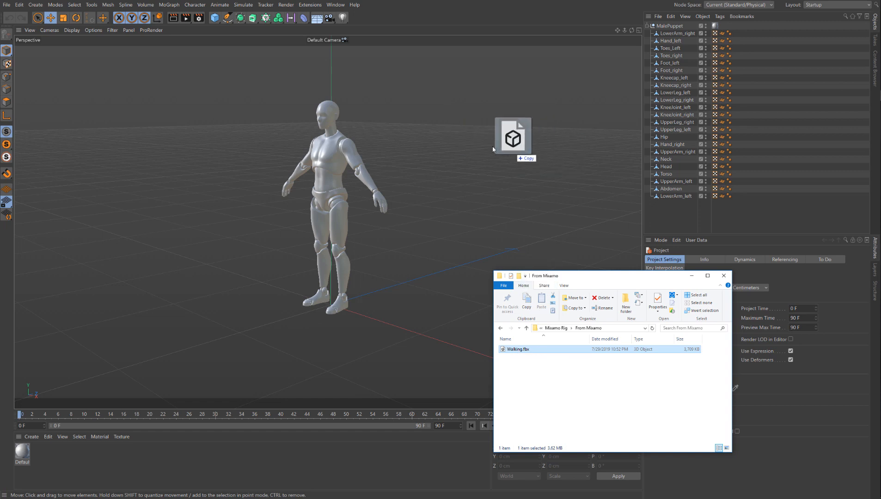
Step: Drag Walking.fbx from the From Mixamo folder into the viewport to merge it
{"action": "left_click_drag", "start_coordinate": [512, 137], "coordinate": [503, 118]}
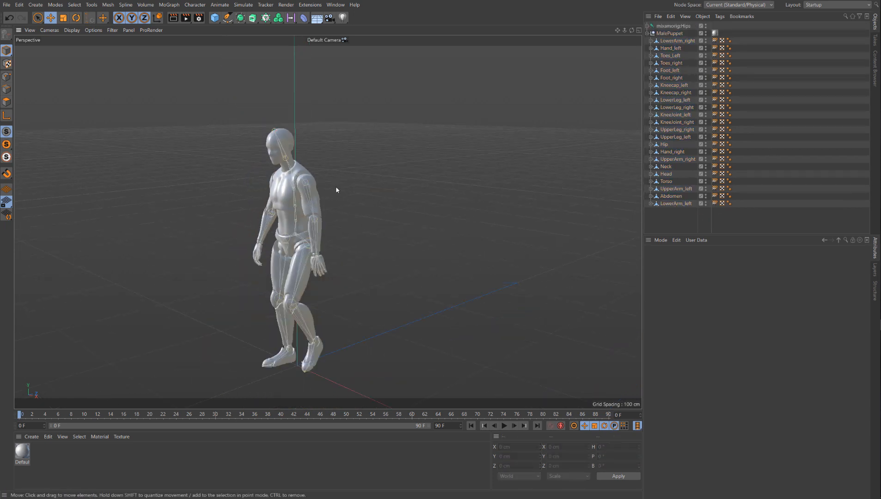
Step: Filter the Object Manager by type to remove the Skin tags, then select MainPuppet and its children
{"action": "left_click", "coordinate": [670, 48]}
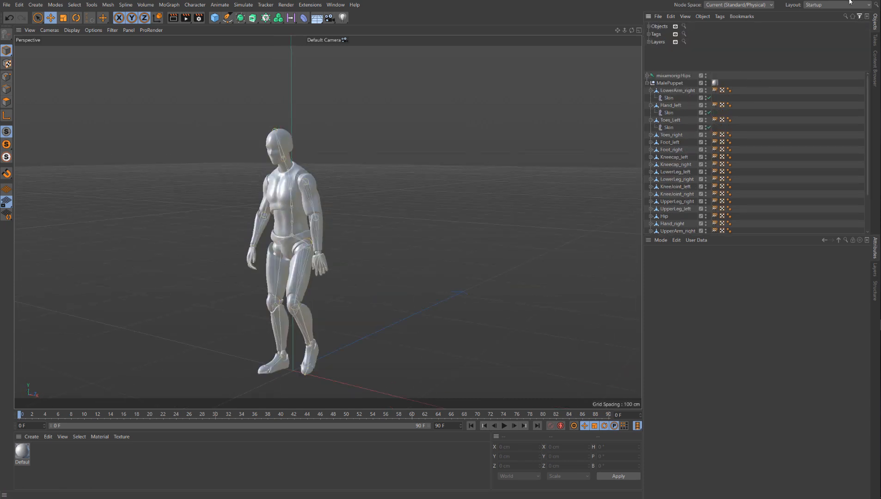
{"action": "left_click", "coordinate": [670, 120]}
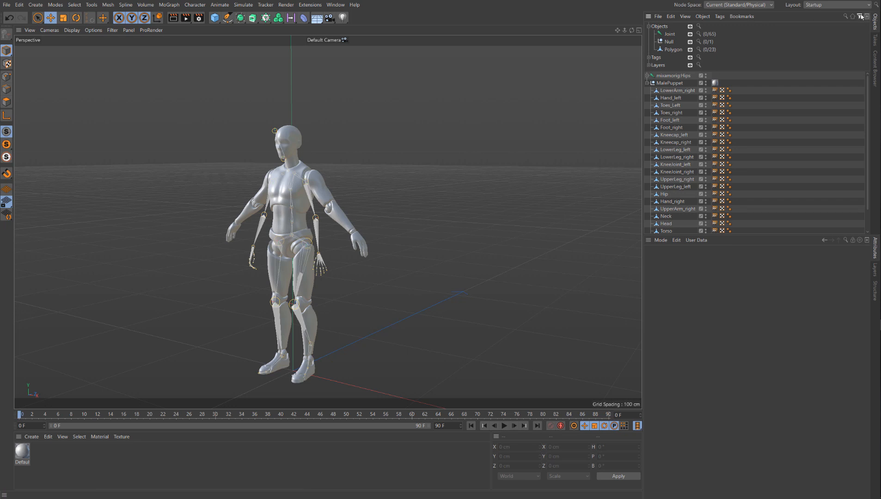
{"action": "left_click", "coordinate": [670, 83]}
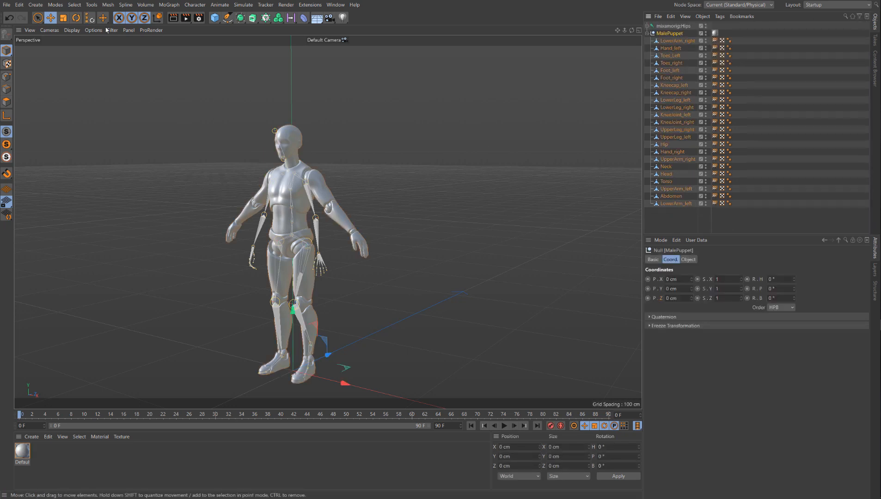
Step: Add a Skin deformer under MainPuppet from the Character menu and show the hips keys in the Timeline
{"action": "left_click", "coordinate": [195, 5]}
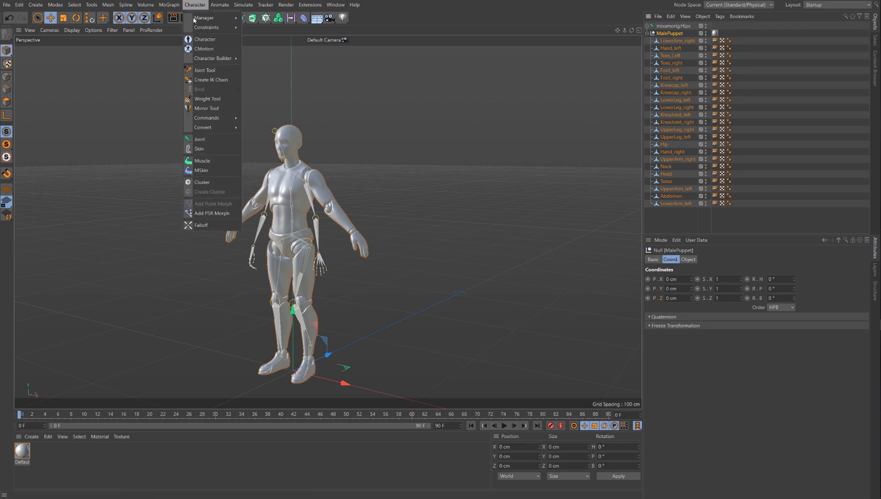
{"action": "left_click", "coordinate": [199, 149]}
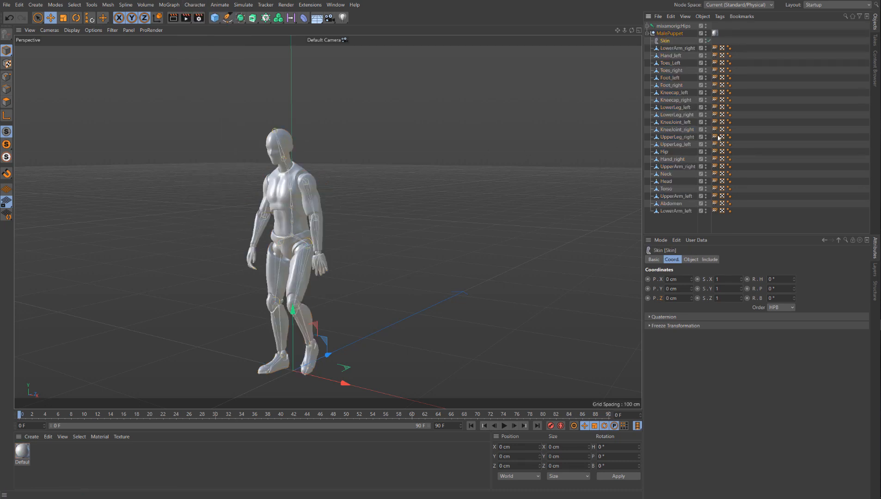
{"action": "left_click", "coordinate": [504, 425]}
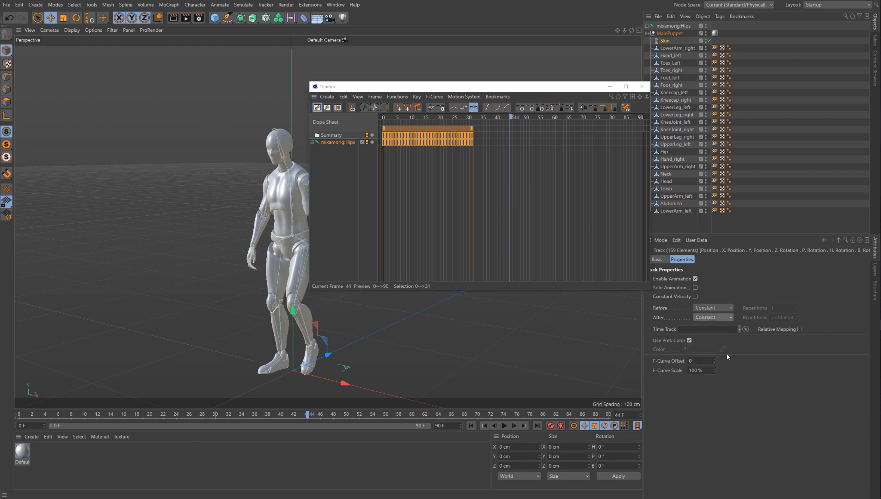
Step: Set the mixamorig:Hips track's After behaviour to Repeat, then select all puppet body parts
{"action": "left_click", "coordinate": [713, 318]}
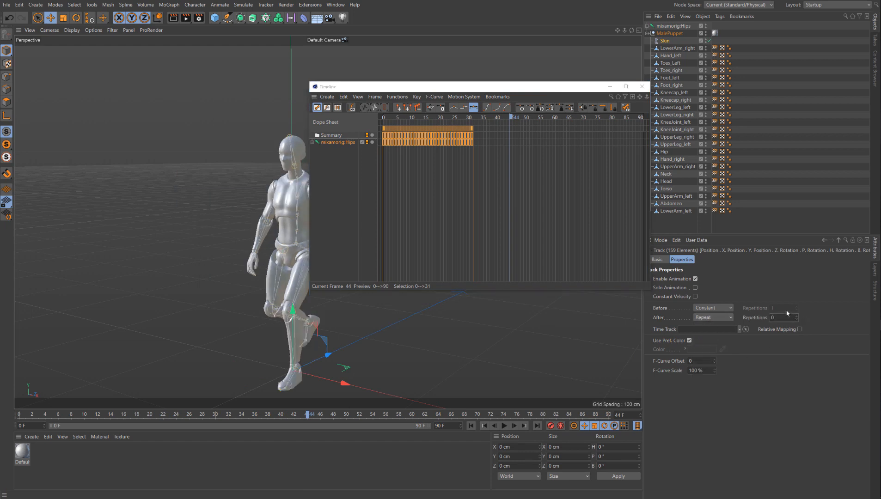
{"action": "left_click", "coordinate": [504, 426]}
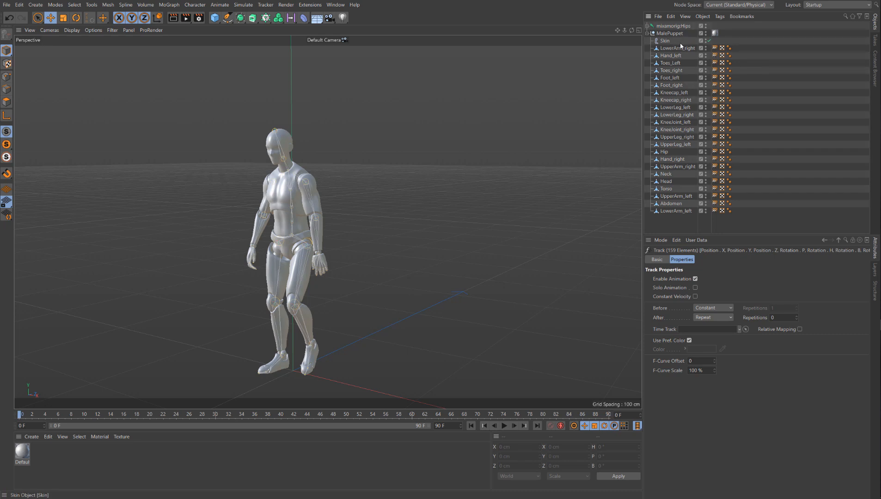
{"action": "left_click", "coordinate": [677, 48]}
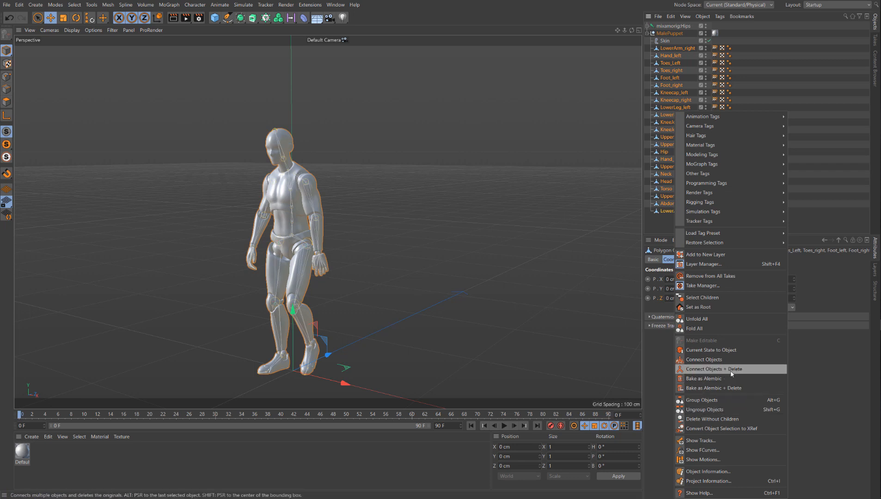
Step: Connect Objects + Delete on the puppet parts and play back the looping walk to verify
{"action": "left_click", "coordinate": [711, 369]}
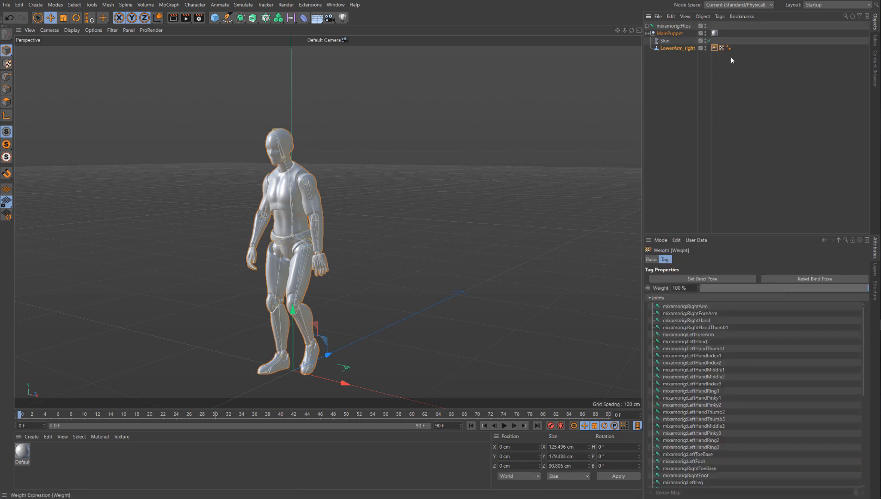
{"action": "left_click", "coordinate": [504, 425]}
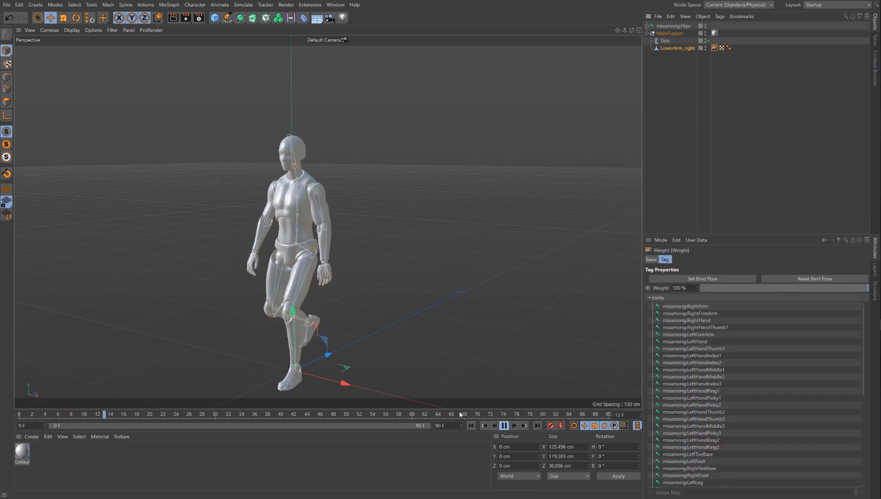
{"action": "left_click", "coordinate": [513, 425]}
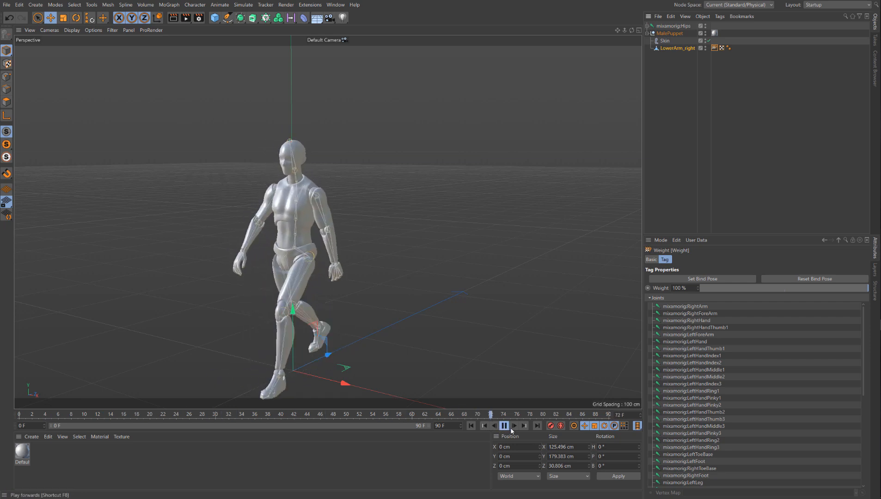
{"action": "left_click", "coordinate": [504, 426]}
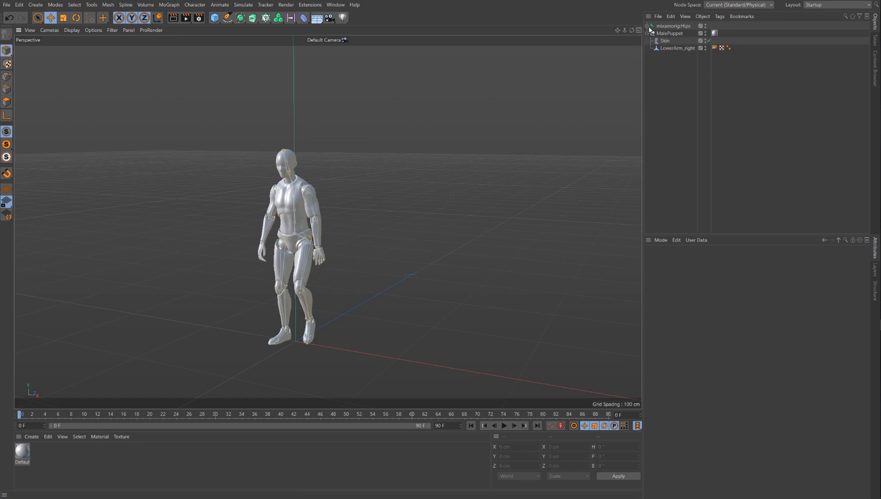
Step: Expand mixamorig:Hips to its spine and upper-leg joints and play the walk to review it
{"action": "left_click", "coordinate": [650, 26]}
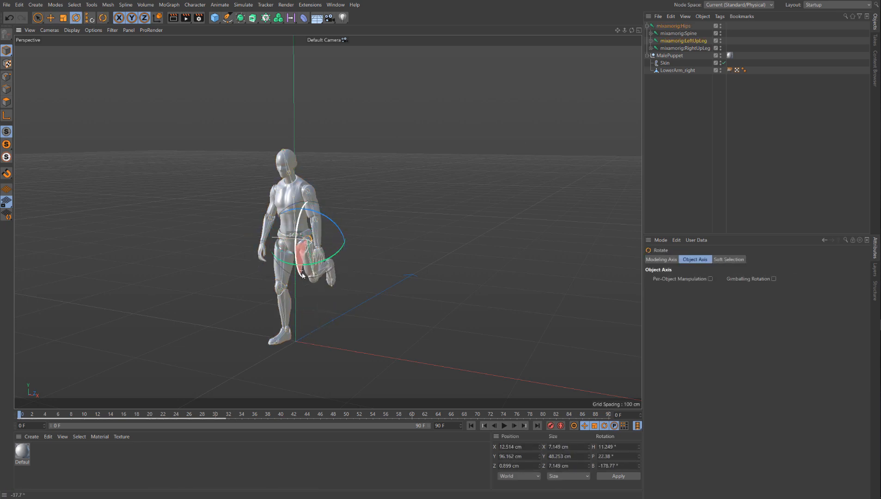
{"action": "left_click", "coordinate": [504, 426]}
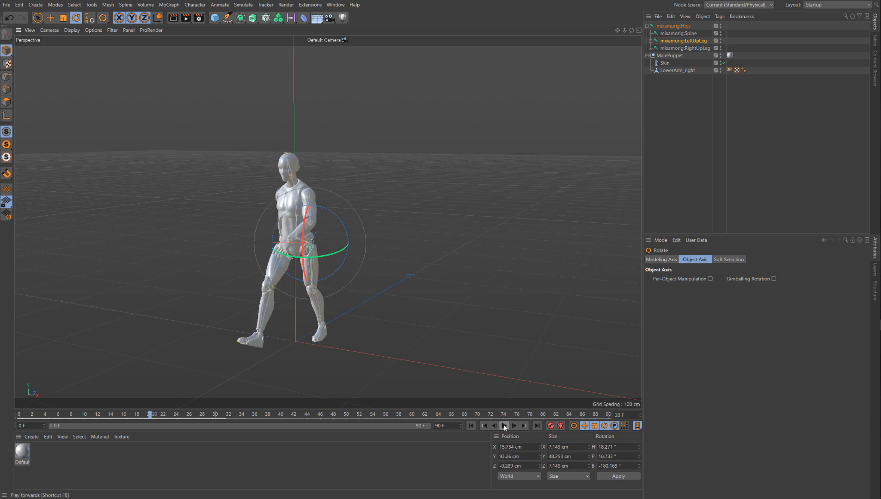
{"action": "mouse_move", "coordinate": [340, 321]}
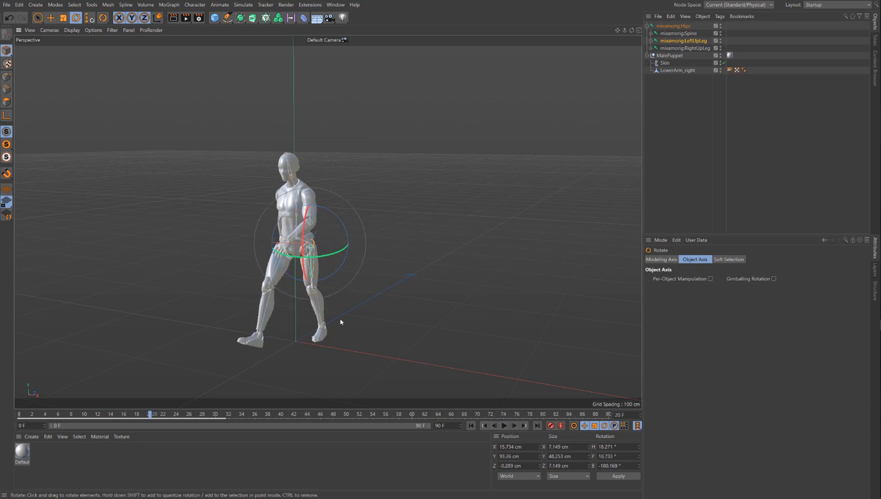
{"action": "left_click", "coordinate": [471, 426]}
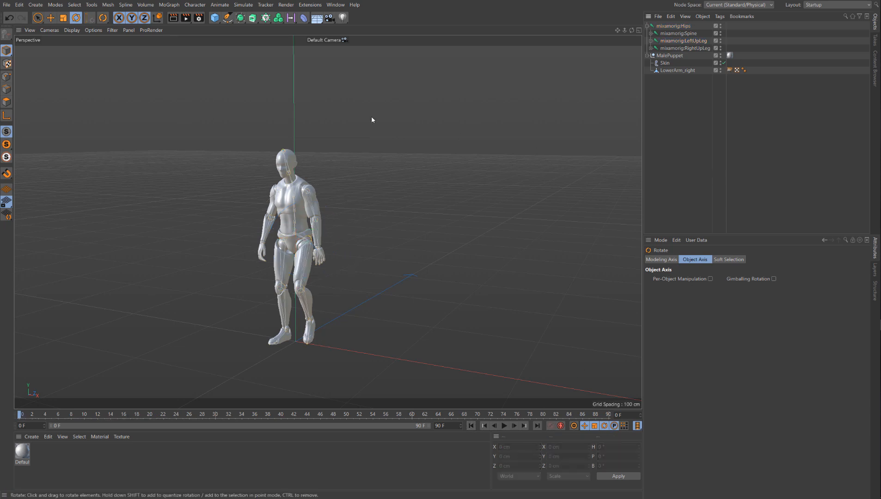
Step: Add a Character object, face the puppet head-on, and choose the Mixamo Control Rig template
{"action": "left_click", "coordinate": [195, 5]}
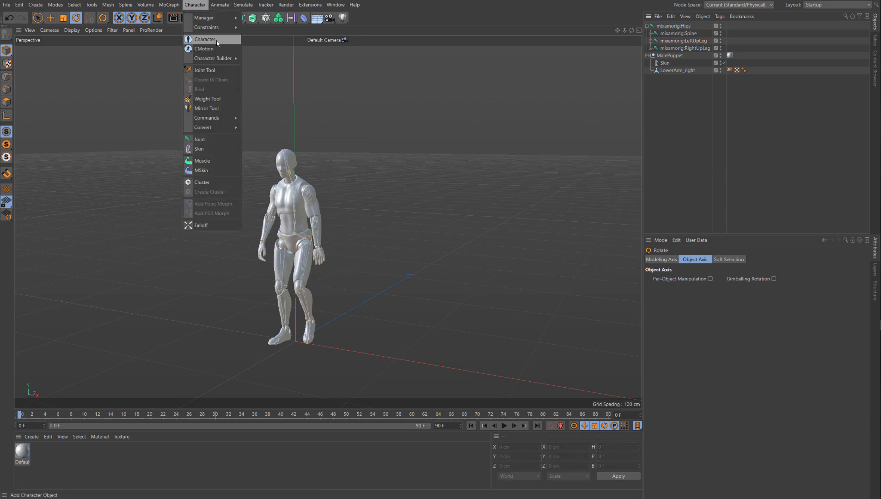
{"action": "left_click", "coordinate": [205, 39]}
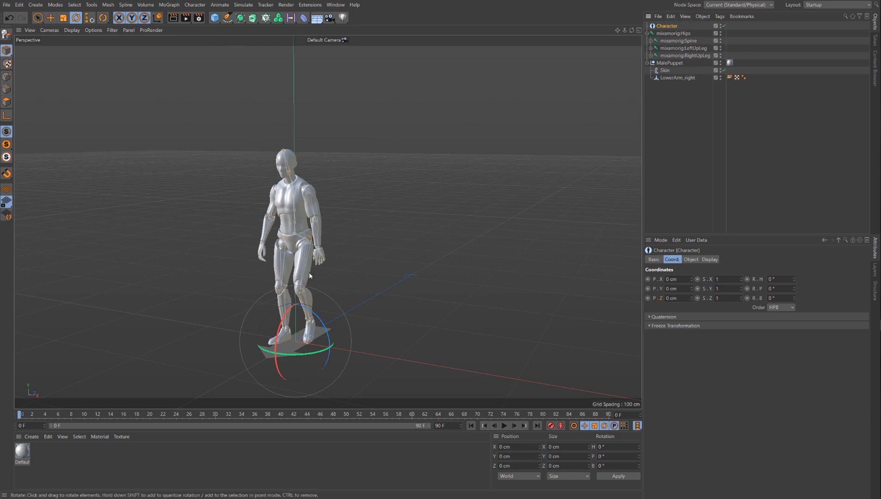
{"action": "left_click_drag", "start_coordinate": [309, 276], "coordinate": [579, 176]}
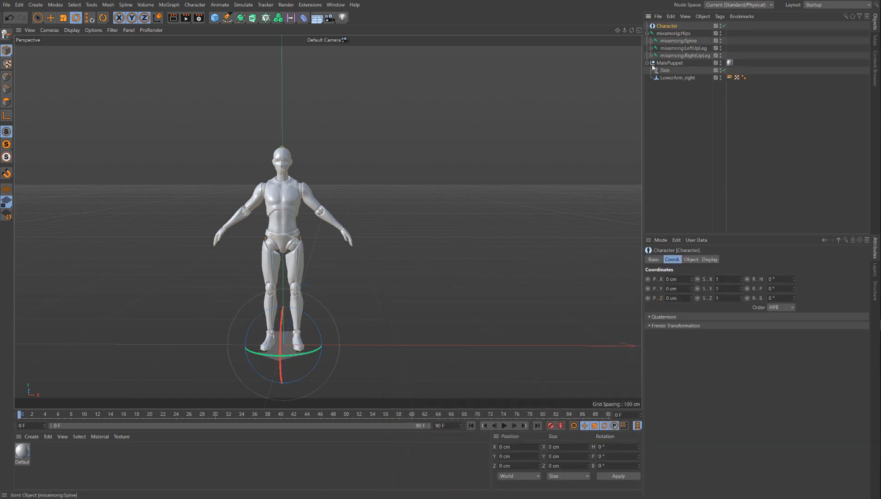
{"action": "left_click", "coordinate": [692, 259]}
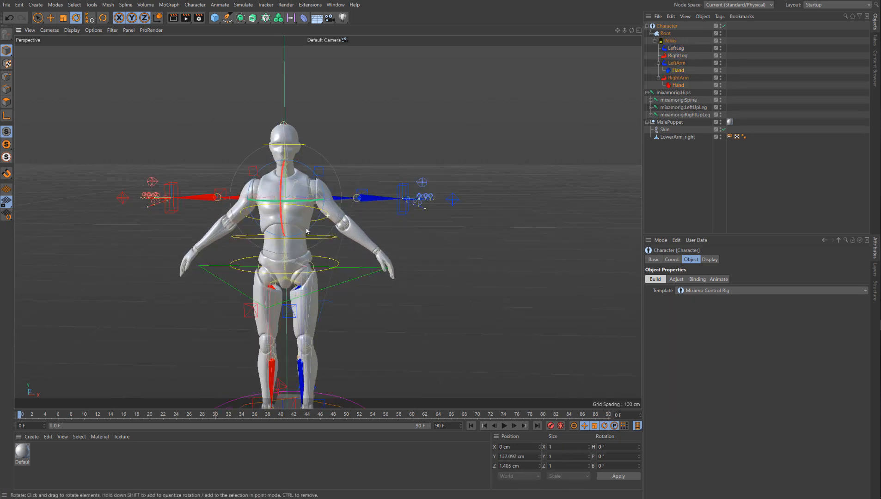
Step: Build the rig's root, spine, legs, arms and hands components and switch to its Animate settings
{"action": "left_click", "coordinate": [676, 280]}
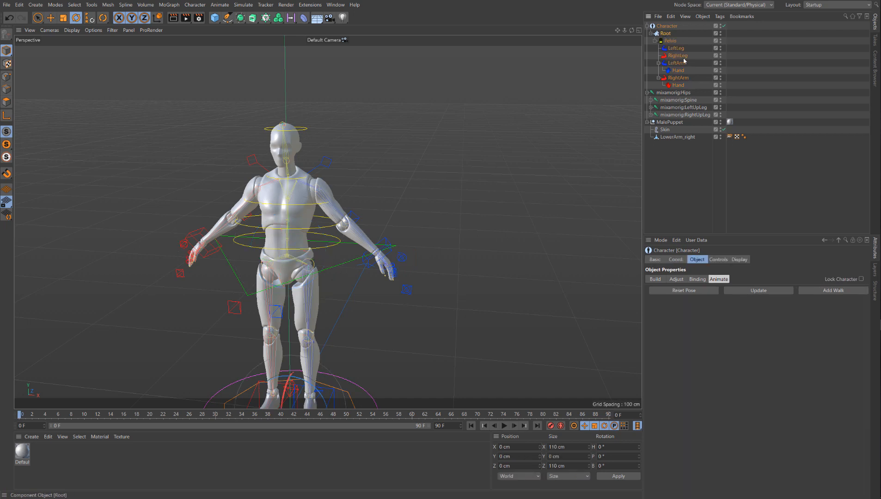
{"action": "left_click", "coordinate": [718, 259]}
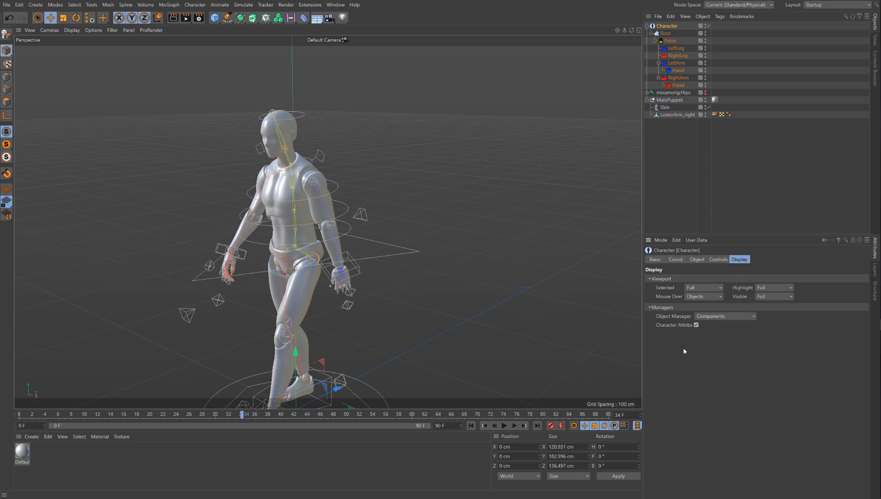
Step: Set Visible and Object Manager to Controllers, Character Attribs off and Mouse Over to None
{"action": "left_click", "coordinate": [774, 297]}
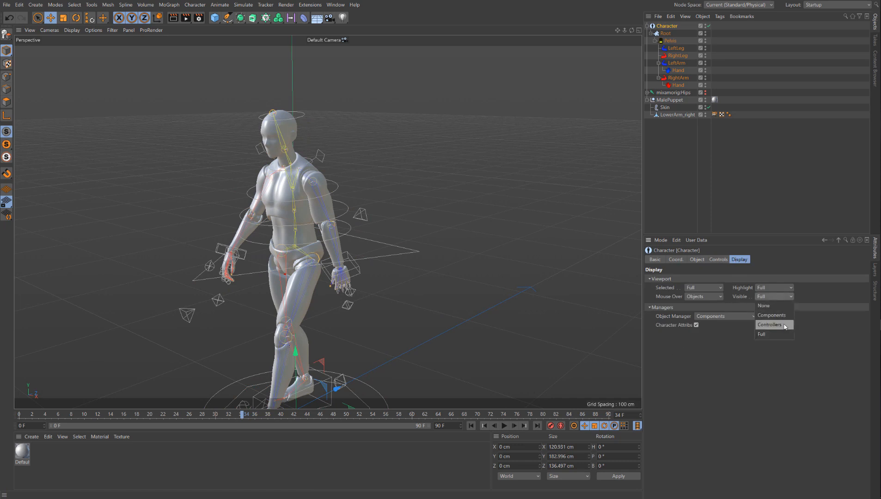
{"action": "left_click", "coordinate": [769, 324]}
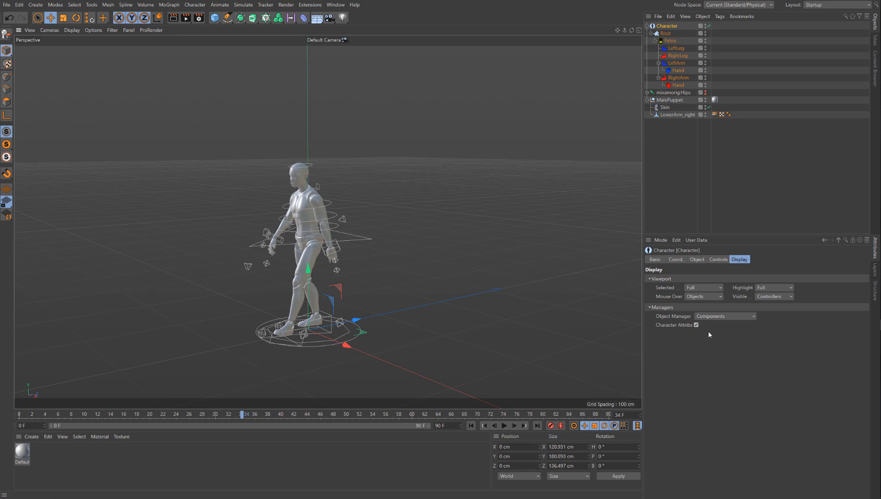
{"action": "left_click", "coordinate": [724, 316]}
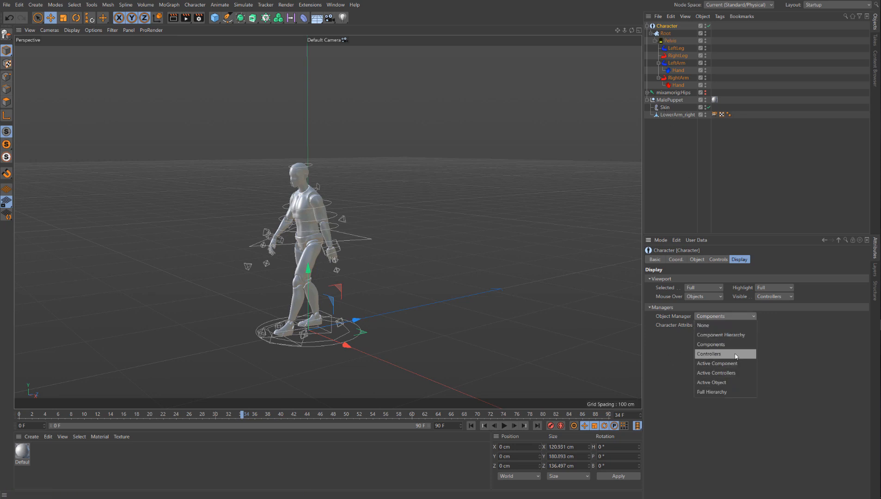
{"action": "left_click", "coordinate": [708, 354]}
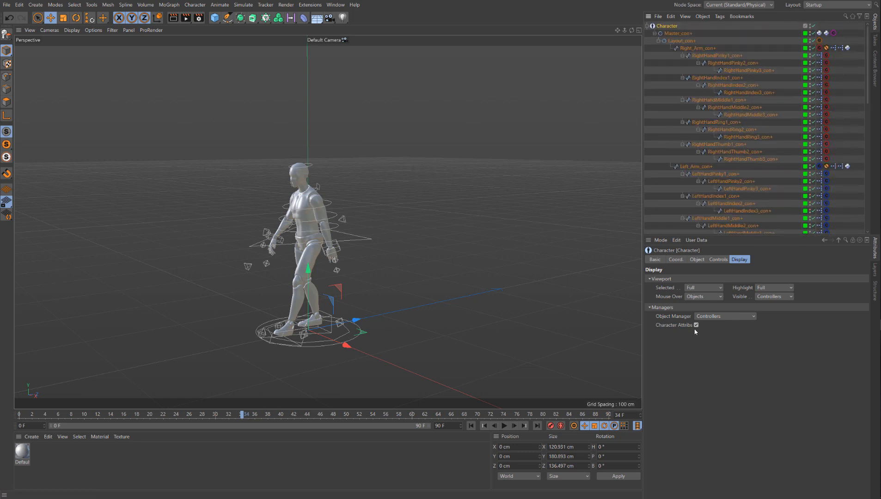
{"action": "left_click", "coordinate": [697, 324]}
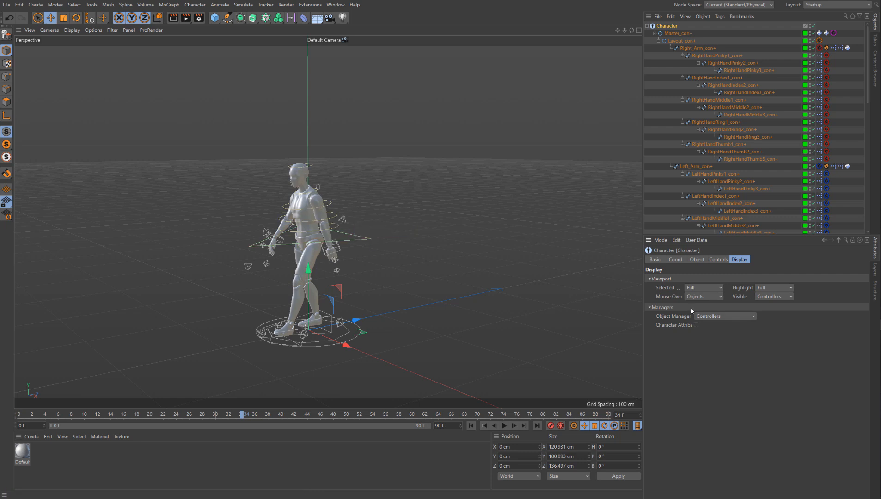
{"action": "left_click", "coordinate": [703, 296]}
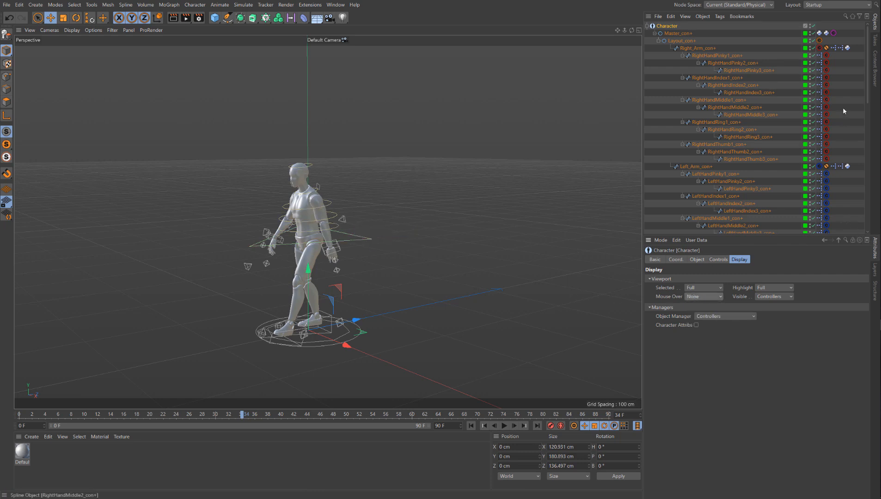
{"action": "left_click", "coordinate": [504, 425]}
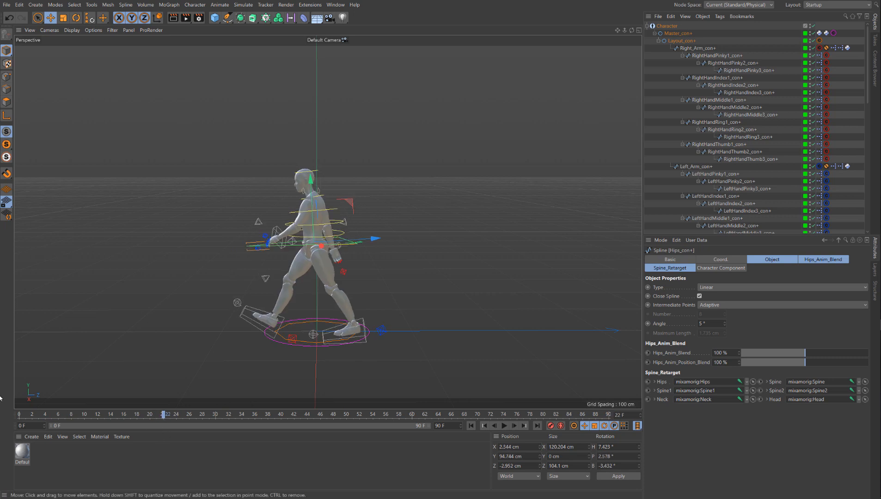
{"action": "mouse_move", "coordinate": [293, 381]}
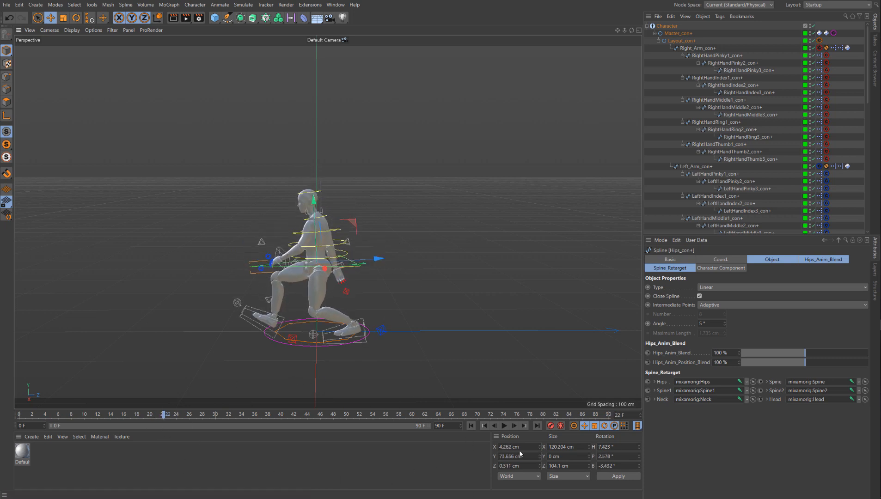
Step: Play and stop the walk to preview the lowered Hips_con crouch
{"action": "left_click", "coordinate": [504, 425]}
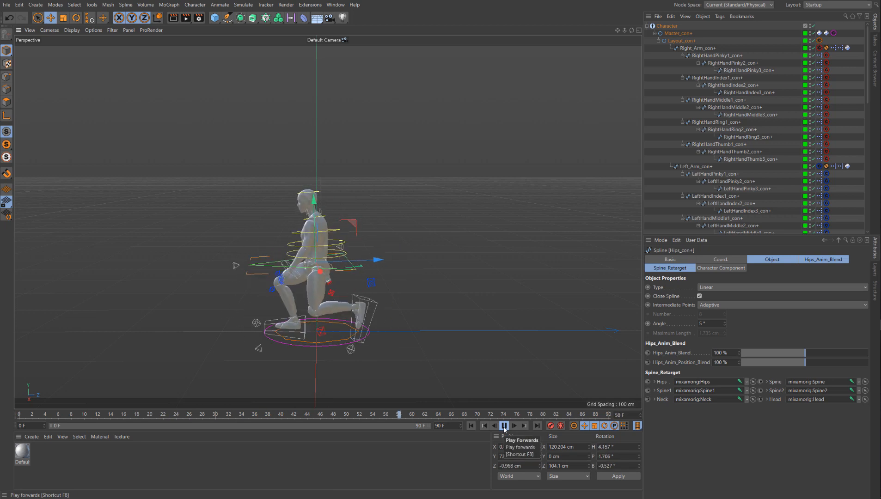
{"action": "left_click", "coordinate": [504, 425]}
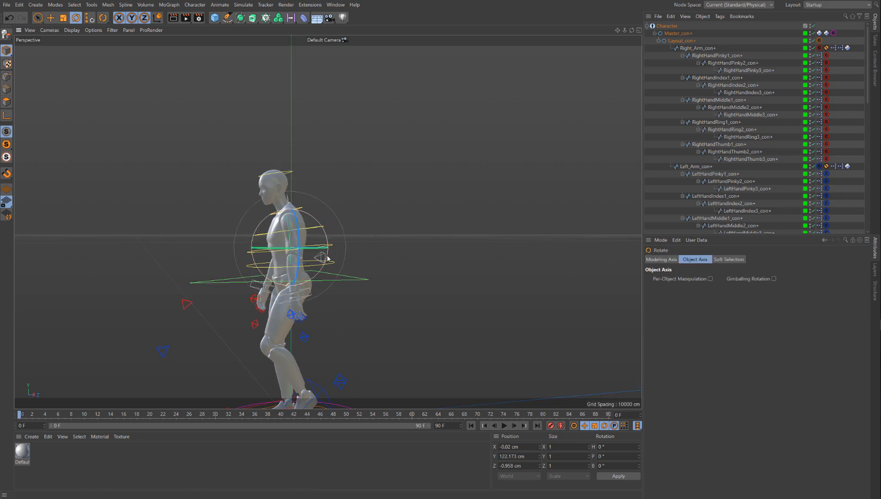
Step: Enable Gimballing Rotation, bend the spine controllers forward and tilt Neck_con and Head_con back up about -24°
{"action": "left_click_drag", "start_coordinate": [320, 256], "coordinate": [408, 281]}
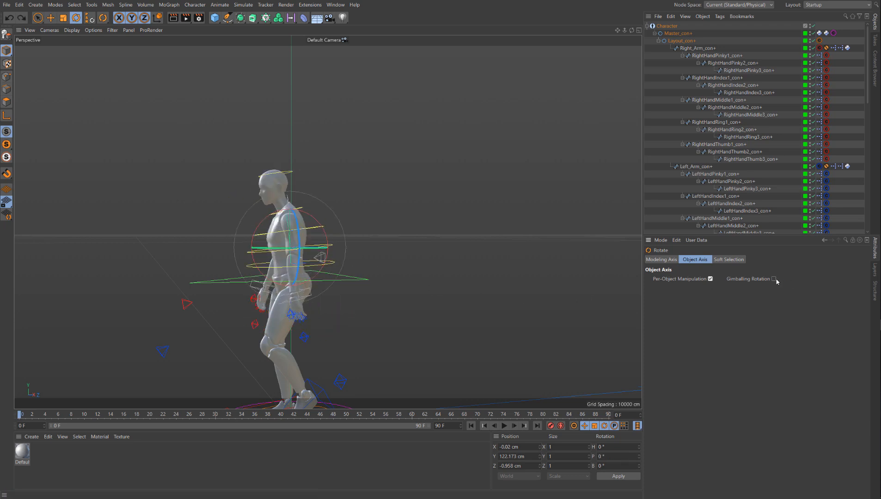
{"action": "left_click", "coordinate": [774, 280]}
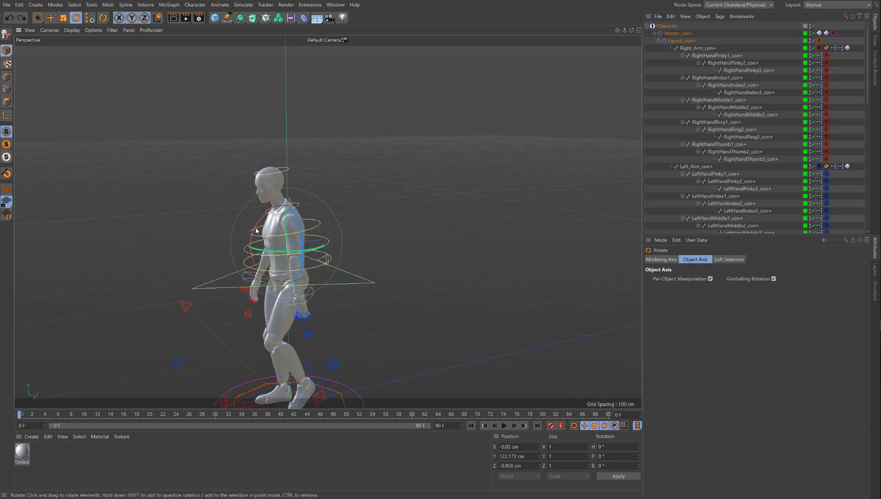
{"action": "left_click_drag", "start_coordinate": [256, 230], "coordinate": [253, 241]}
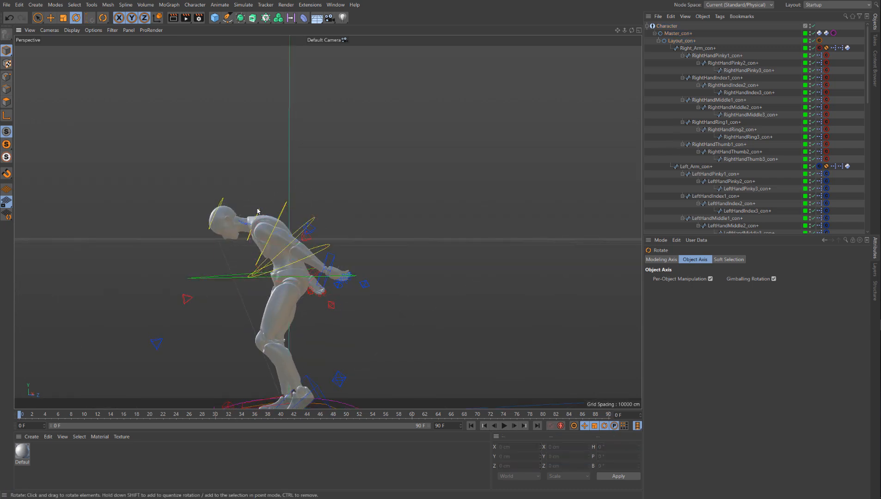
{"action": "left_click_drag", "start_coordinate": [270, 203], "coordinate": [284, 211]}
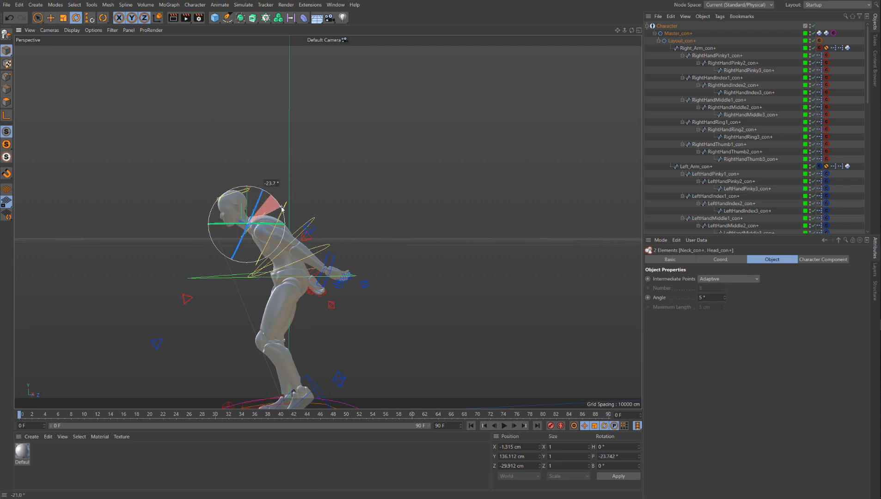
Step: Play the walk back to check the forward lean of the puppet
{"action": "left_click", "coordinate": [504, 426]}
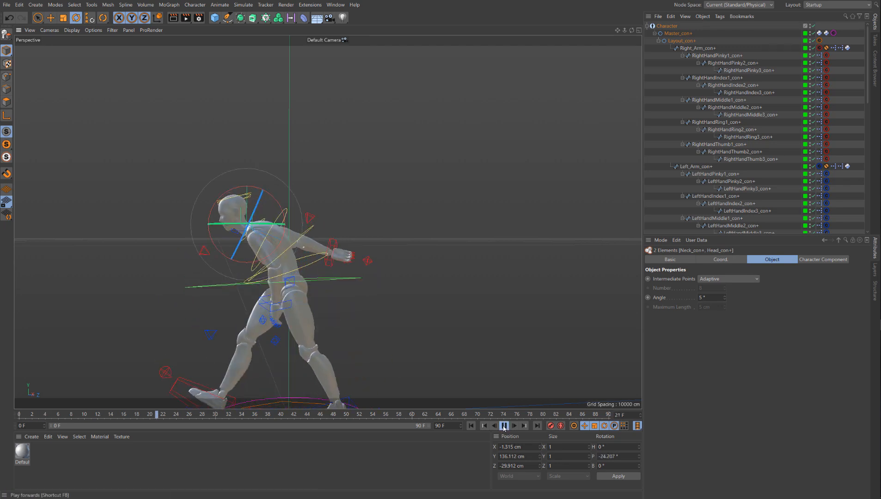
{"action": "left_click", "coordinate": [504, 426]}
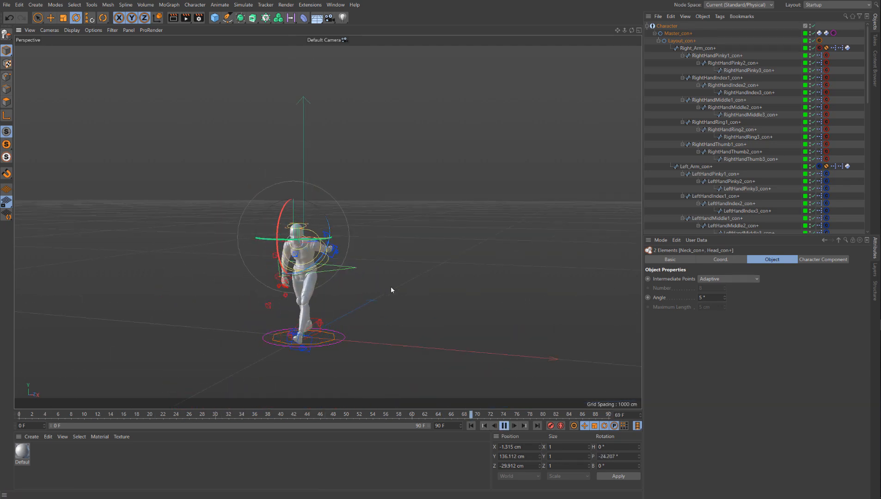
{"action": "left_click", "coordinate": [504, 426]}
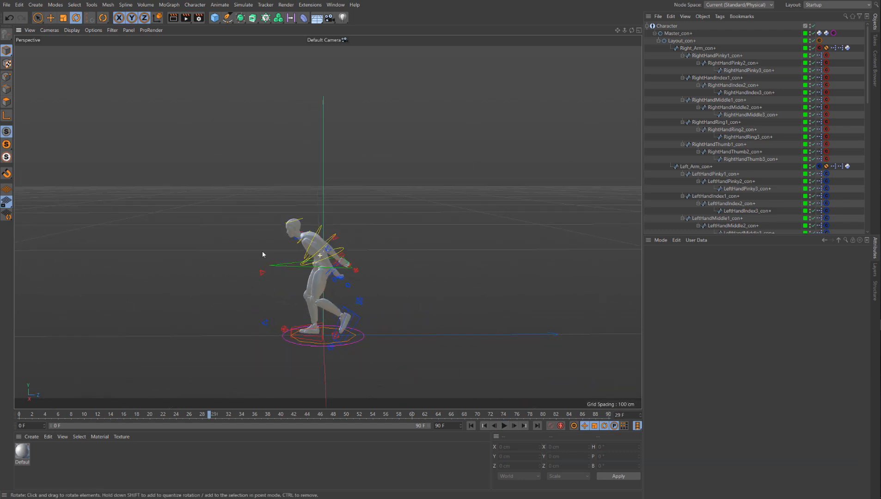
Step: Lock MalePuppet, Skin and LowerArm_right from selection so only rig controllers can be picked
{"action": "left_click", "coordinate": [37, 18]}
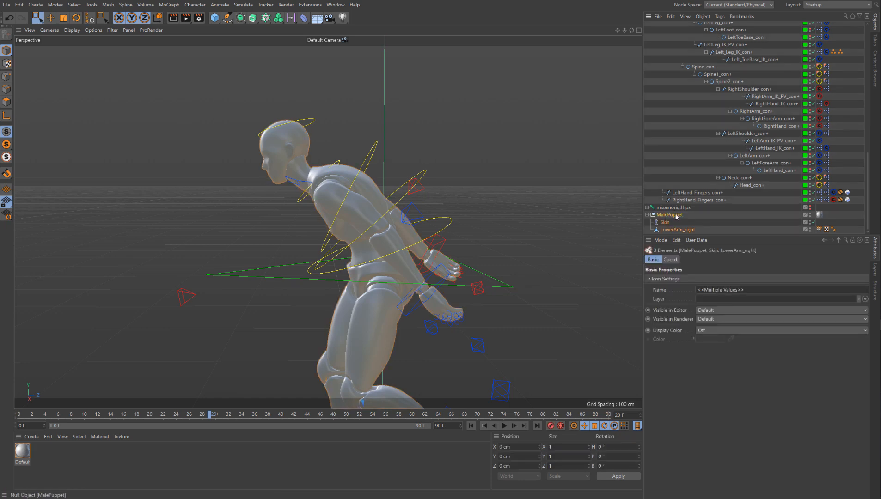
{"action": "right_click", "coordinate": [677, 222]}
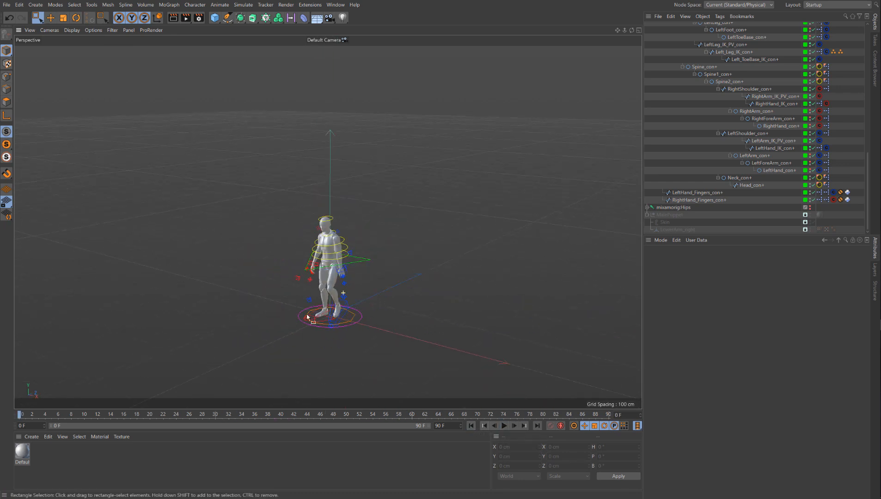
Step: At frame 0, move Right_Leg_IK_con along Z so the right foot lines up beside the left
{"action": "left_click", "coordinate": [504, 426]}
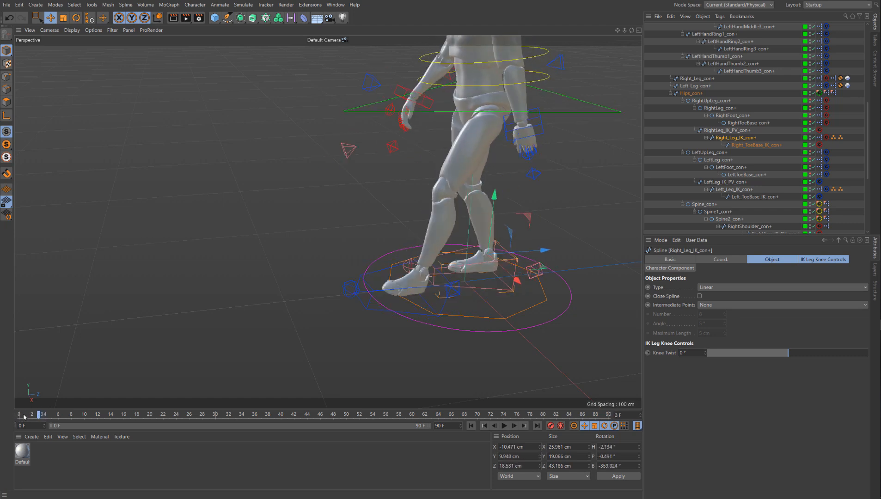
{"action": "left_click", "coordinate": [47, 414]}
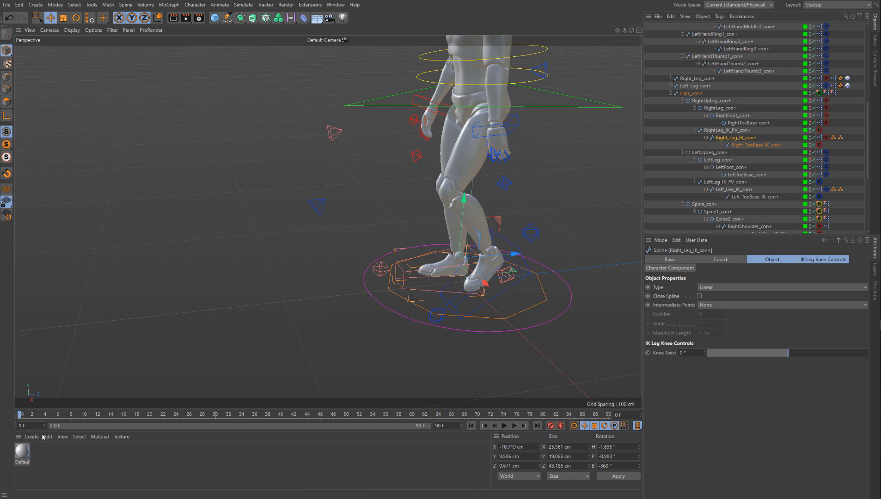
{"action": "left_click", "coordinate": [30, 414]}
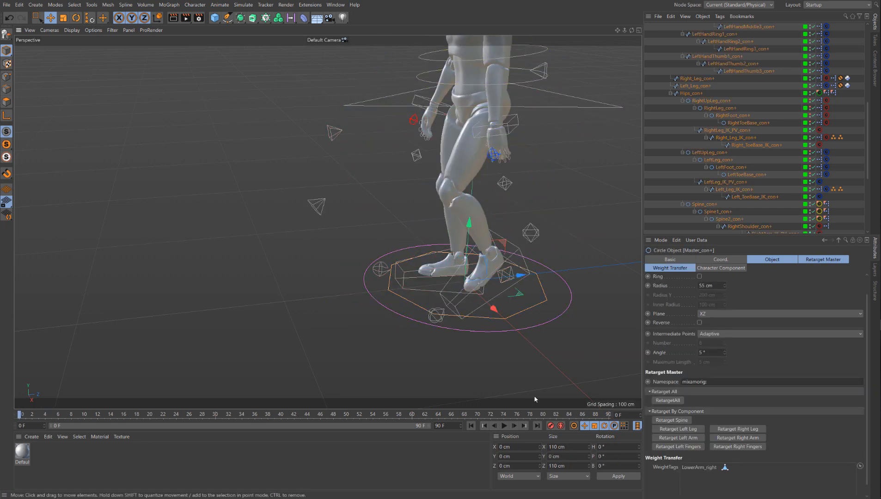
Step: Key Master_con Position Z to -23.67 cm at frame 4 and set its track's After behaviour to Offset Repeat
{"action": "left_click", "coordinate": [721, 259]}
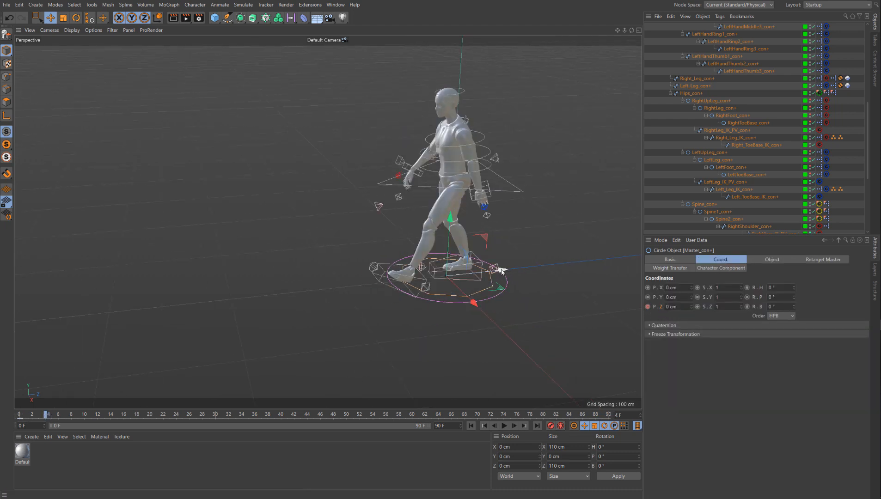
{"action": "left_click_drag", "start_coordinate": [492, 272], "coordinate": [475, 276]}
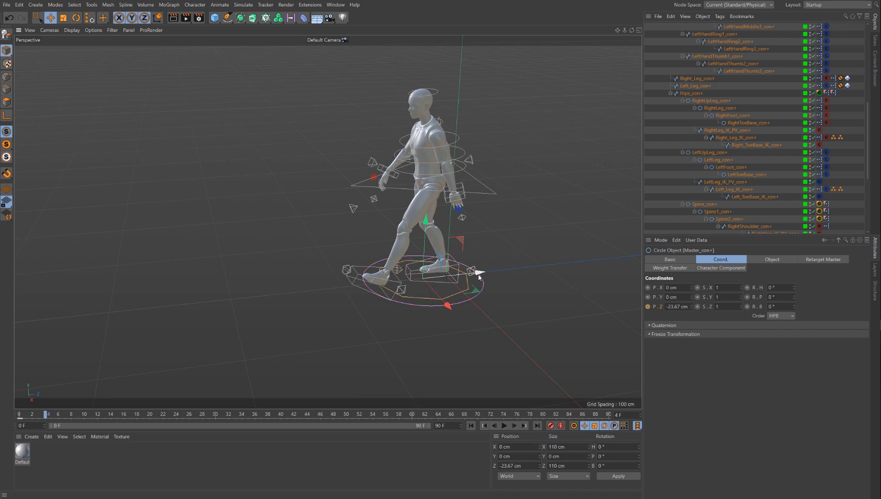
{"action": "scroll", "scroll_direction": "down", "scroll_amount": 3}
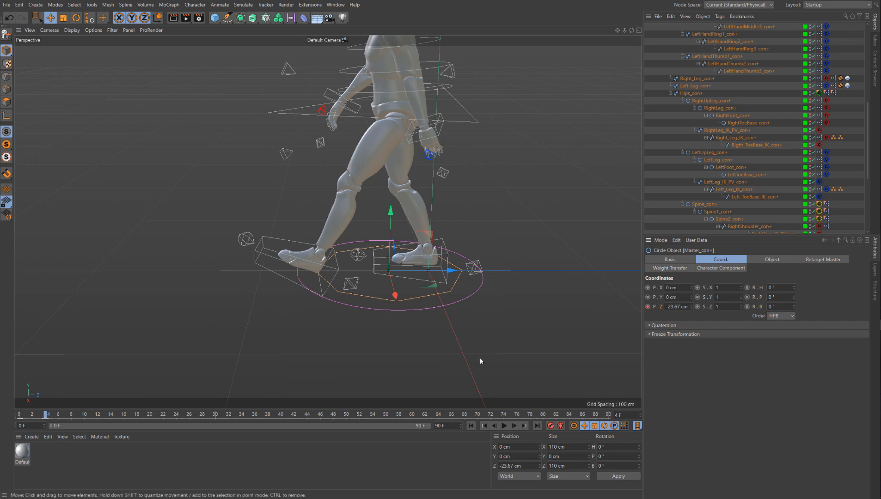
{"action": "left_click", "coordinate": [28, 414]}
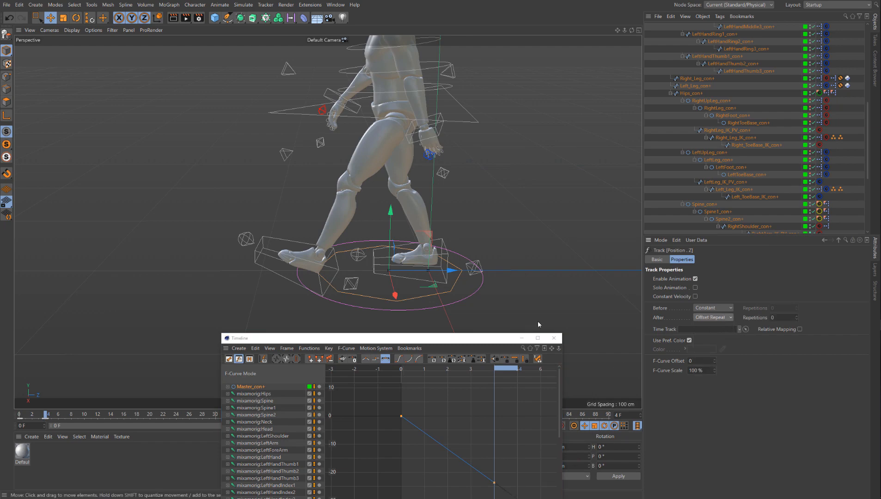
Step: Play the walk, now advancing continuously across the ground, then stop playback
{"action": "left_click", "coordinate": [504, 426]}
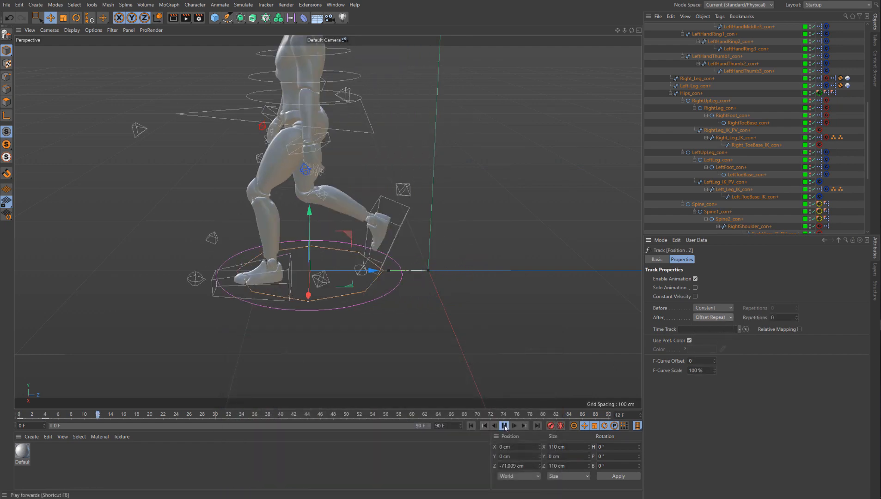
{"action": "left_click", "coordinate": [504, 425]}
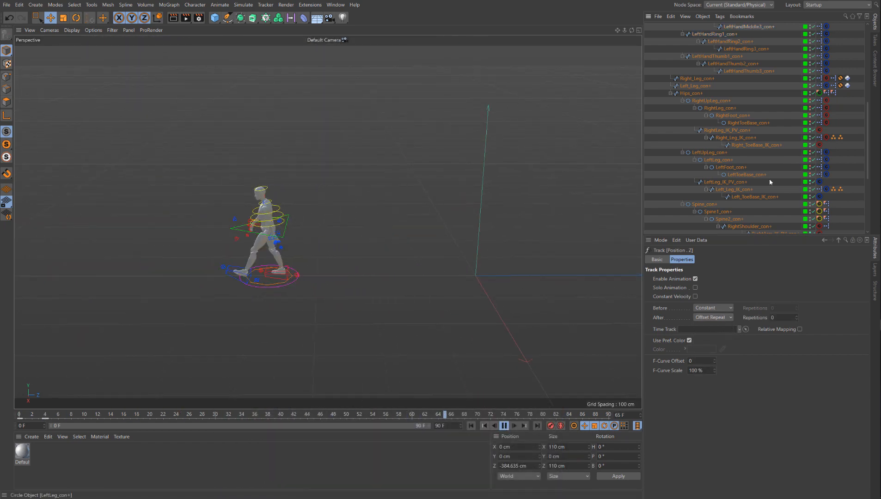
{"action": "left_click", "coordinate": [504, 426]}
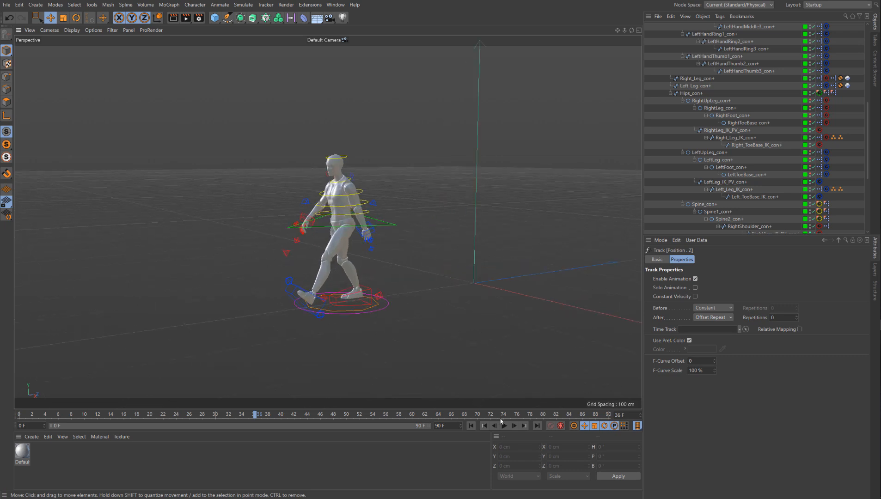
Step: Create a 42.2 cm Cube and move it onto the ground in front of the walking puppet
{"action": "left_click", "coordinate": [472, 426]}
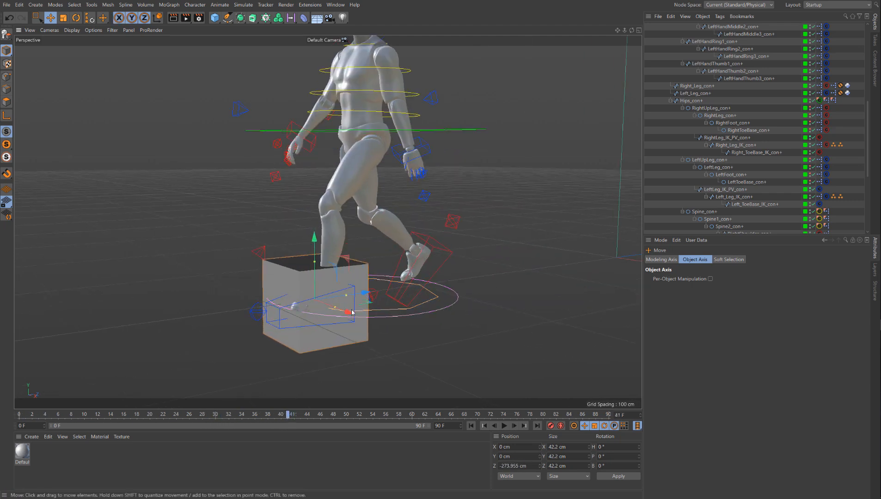
{"action": "left_click_drag", "start_coordinate": [343, 312], "coordinate": [368, 313]}
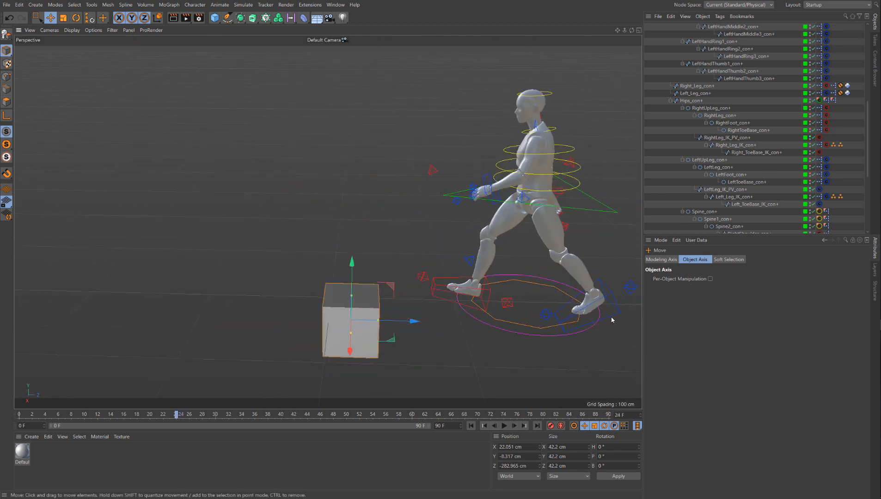
Step: Select Left_Leg_IK_con+, scrub through frames 23–26 and record a key for the left foot at frame 26
{"action": "left_click", "coordinate": [733, 197]}
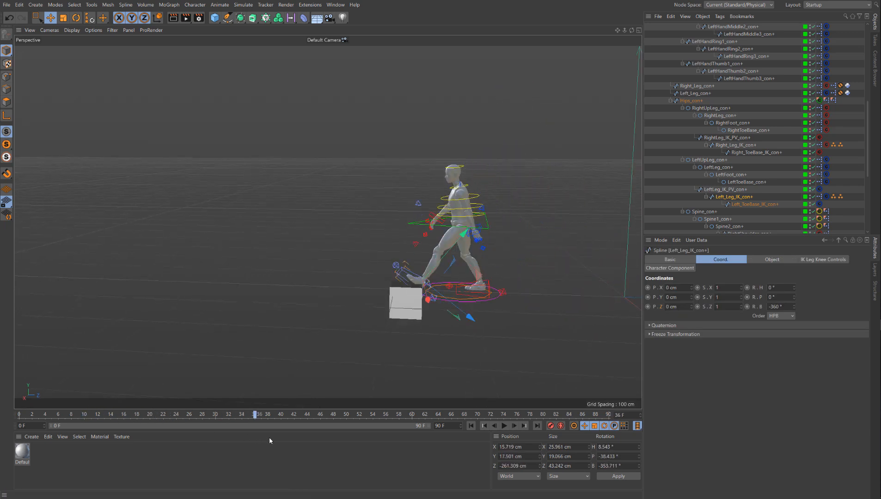
{"action": "left_click_drag", "start_coordinate": [254, 414], "coordinate": [174, 414]}
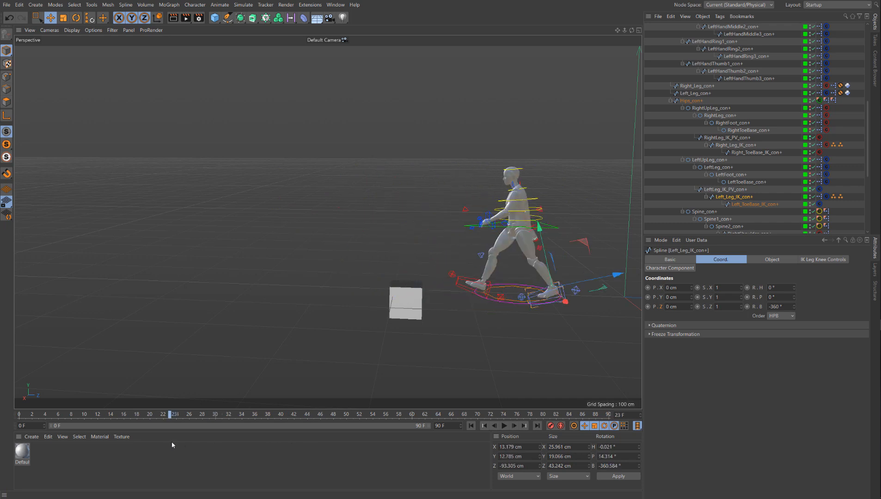
{"action": "mouse_move", "coordinate": [180, 441]}
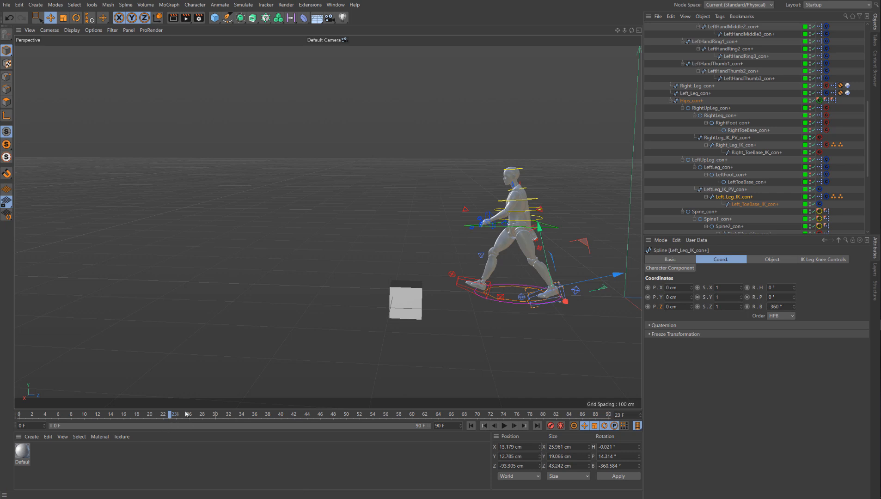
{"action": "left_click_drag", "start_coordinate": [175, 415], "coordinate": [212, 414]}
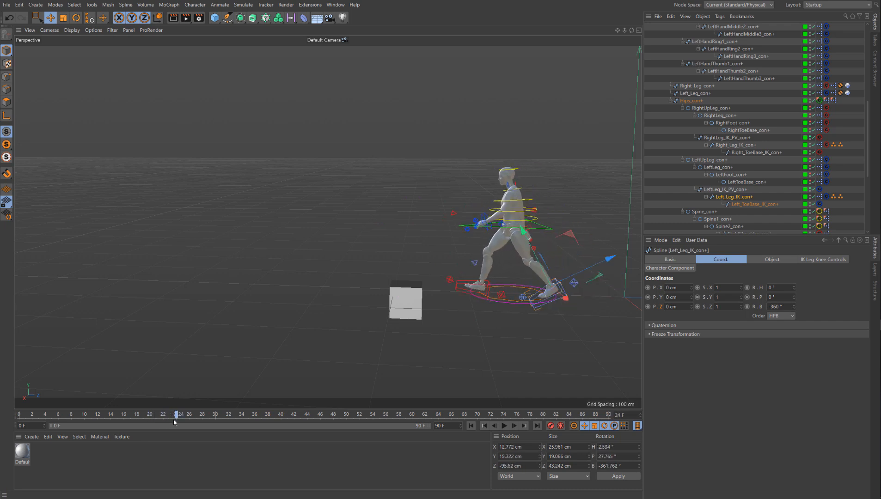
{"action": "left_click", "coordinate": [181, 414]}
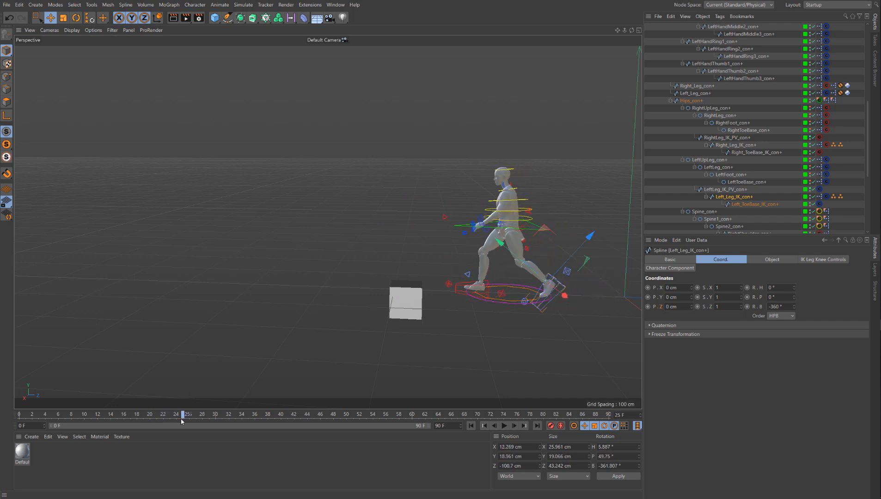
{"action": "left_click", "coordinate": [190, 414]}
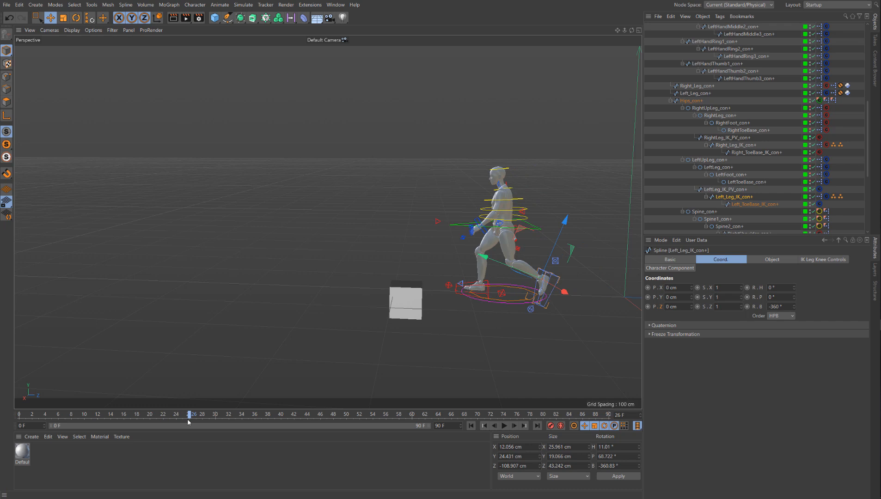
{"action": "left_click", "coordinate": [595, 426]}
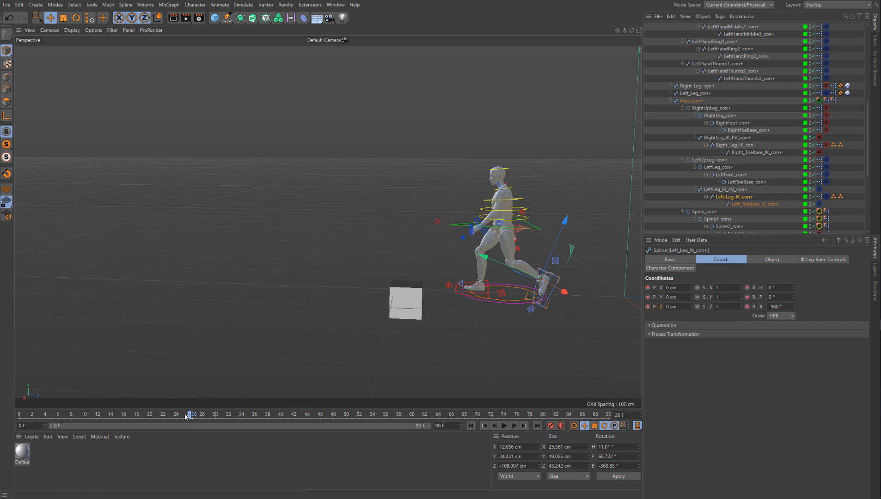
Step: Scrub ahead to where the foot reaches the box, return to frame 36 and switch the viewport to Gouraud Shading
{"action": "left_click_drag", "start_coordinate": [190, 414], "coordinate": [323, 415]}
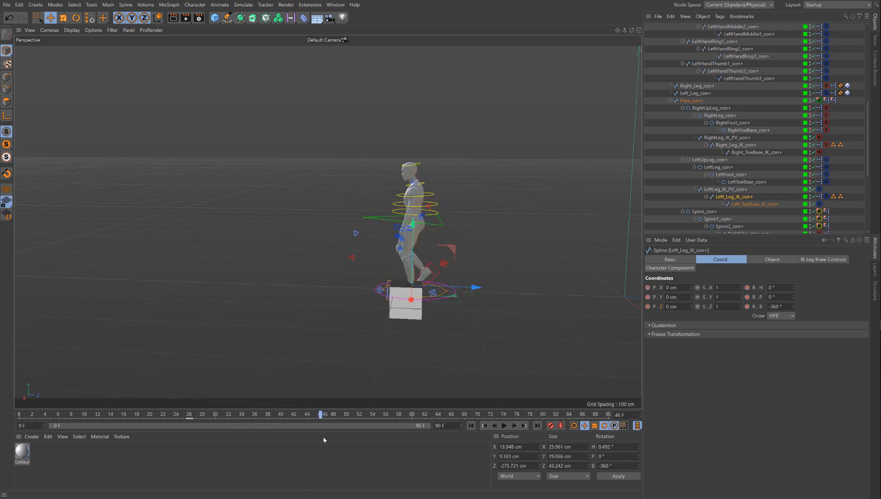
{"action": "left_click_drag", "start_coordinate": [321, 415], "coordinate": [452, 415]}
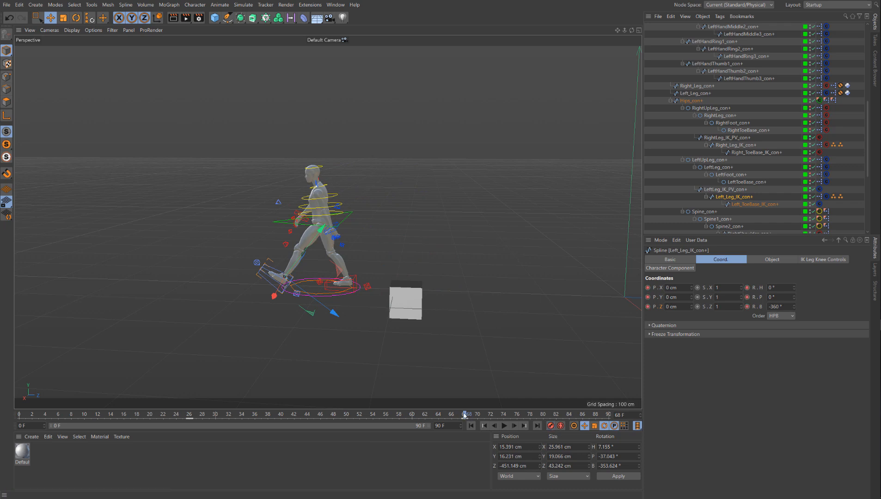
{"action": "left_click_drag", "start_coordinate": [464, 414], "coordinate": [255, 414]}
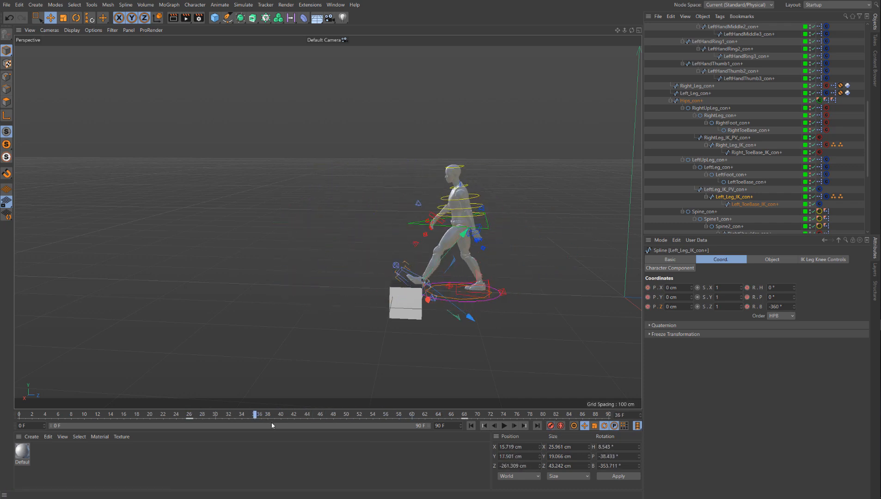
{"action": "left_click", "coordinate": [264, 415]}
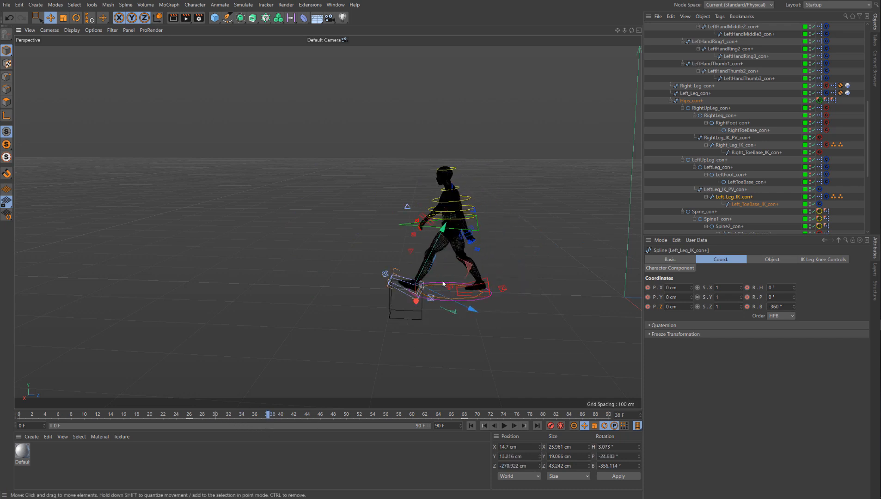
{"action": "left_click", "coordinate": [251, 416]}
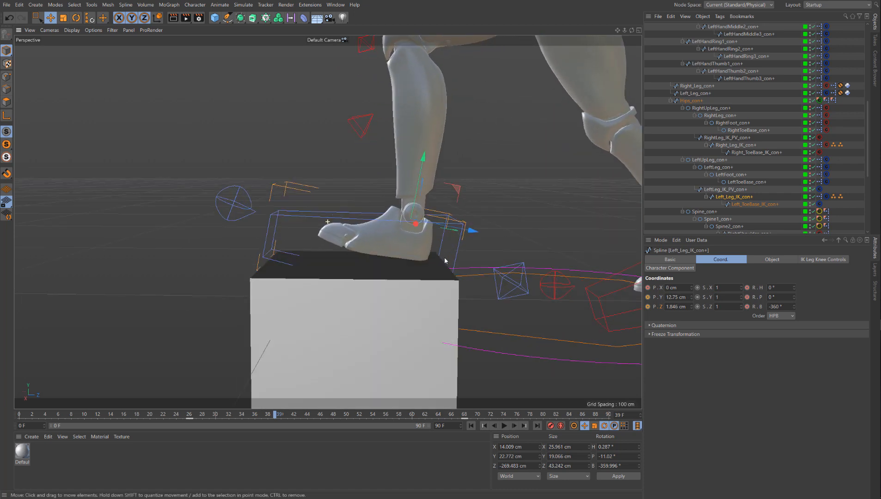
{"action": "left_click", "coordinate": [71, 30]}
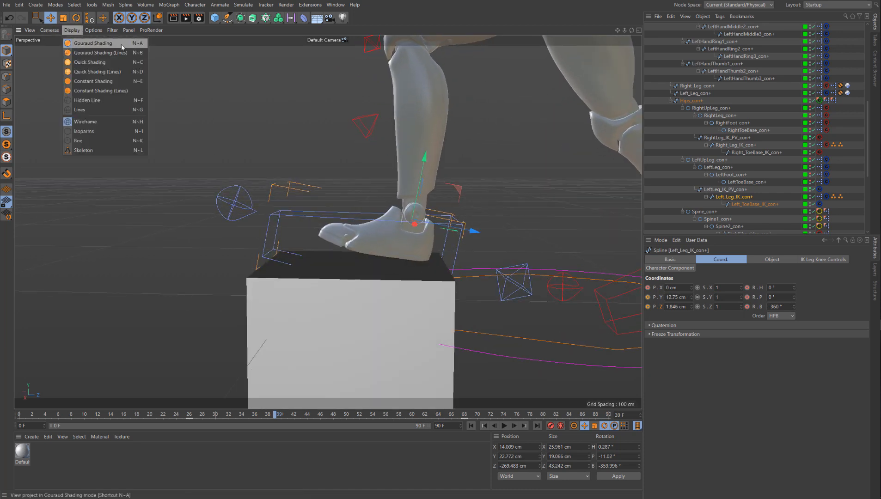
{"action": "left_click", "coordinate": [85, 121]}
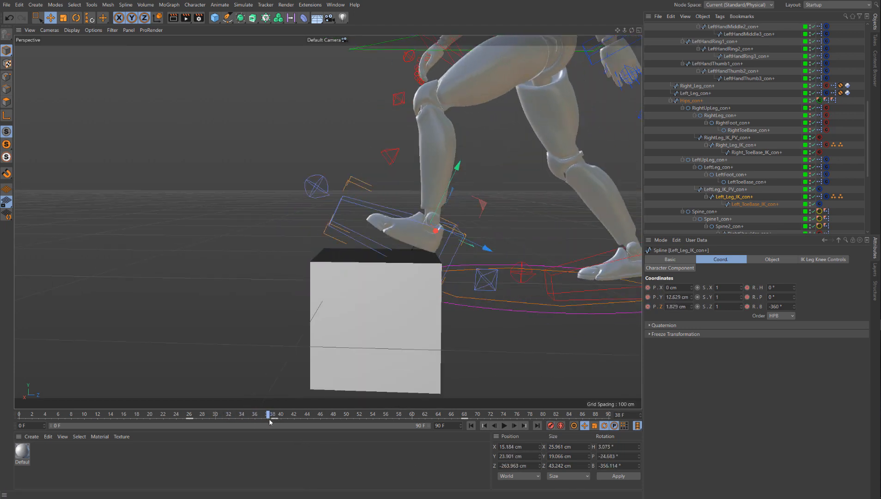
Step: Key the left foot planted on the cube's top and check the step at later frames
{"action": "left_click_drag", "start_coordinate": [268, 415], "coordinate": [331, 415]}
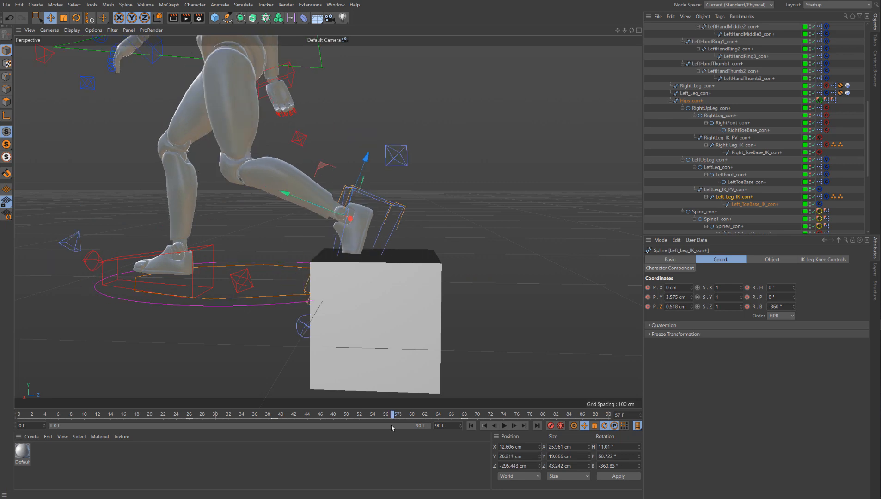
{"action": "mouse_move", "coordinate": [274, 422]}
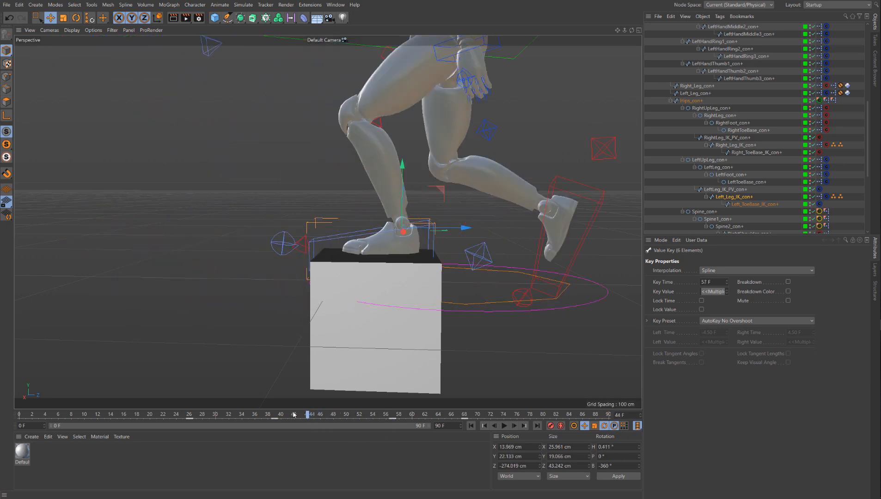
{"action": "left_click_drag", "start_coordinate": [308, 414], "coordinate": [368, 414]}
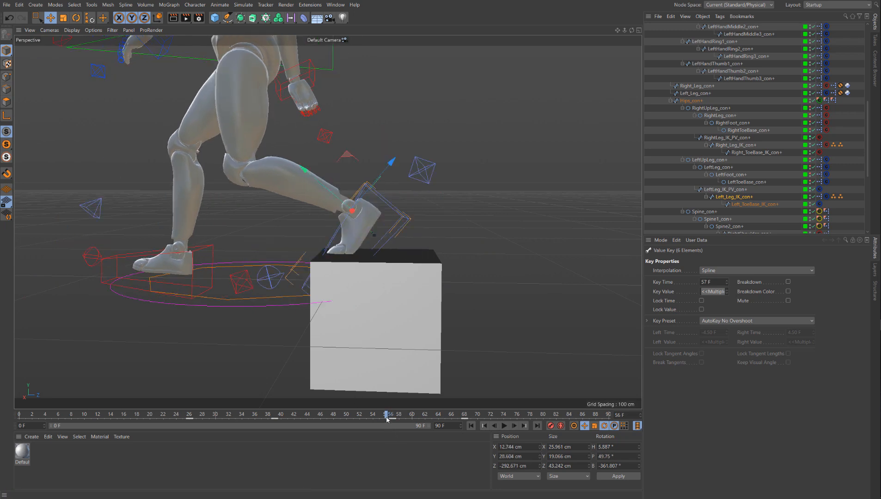
{"action": "left_click_drag", "start_coordinate": [387, 414], "coordinate": [384, 414]}
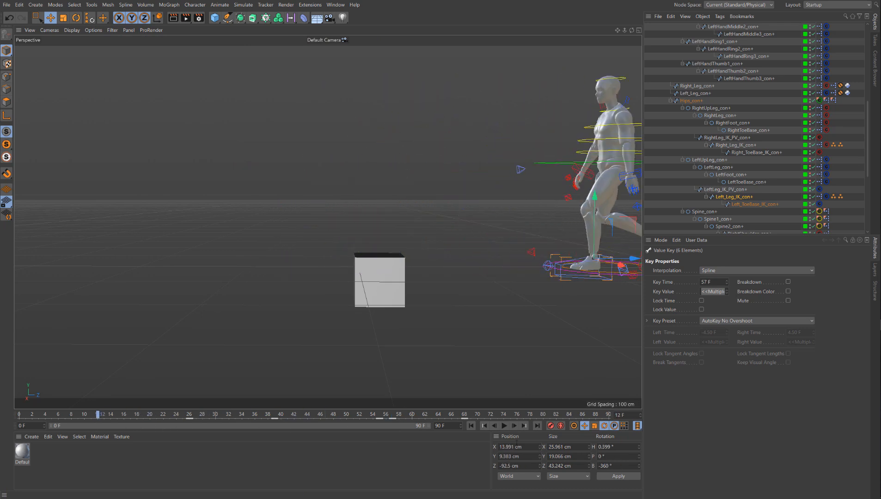
Step: Select Hips_con, adjust its height as the puppet steps up onto the box and record a key
{"action": "left_click", "coordinate": [504, 425]}
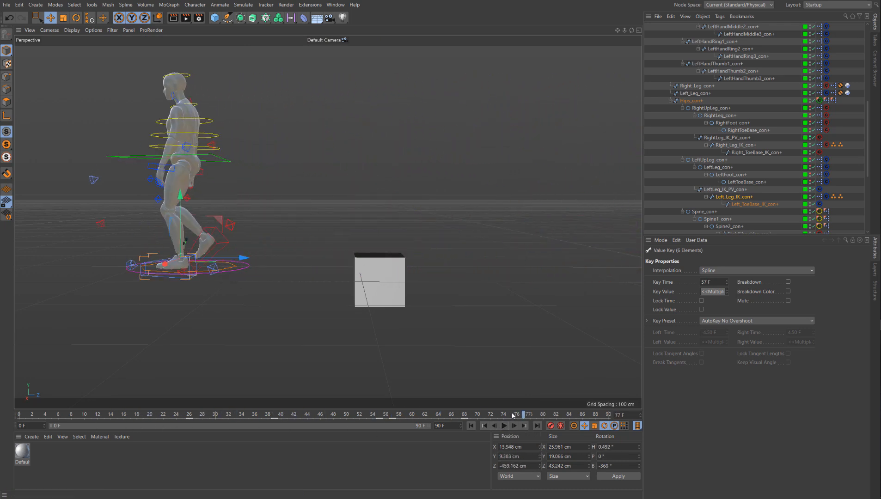
{"action": "left_click", "coordinate": [504, 426]}
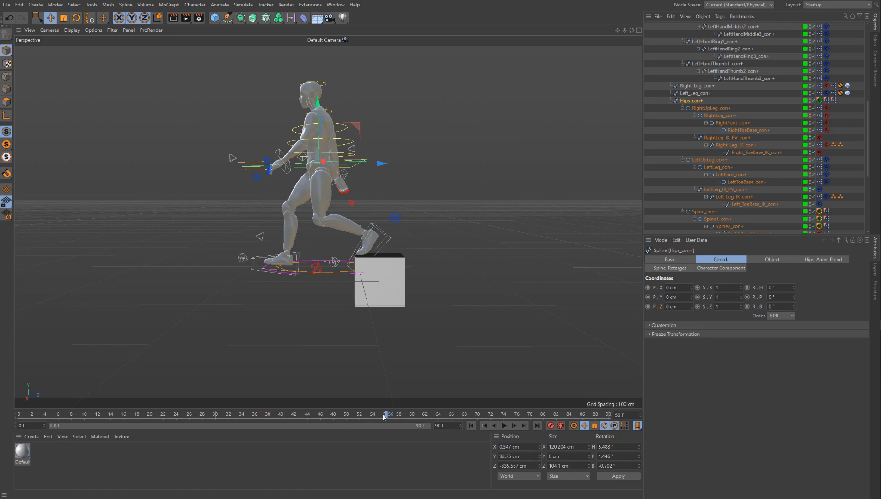
{"action": "left_click_drag", "start_coordinate": [385, 415], "coordinate": [162, 416]}
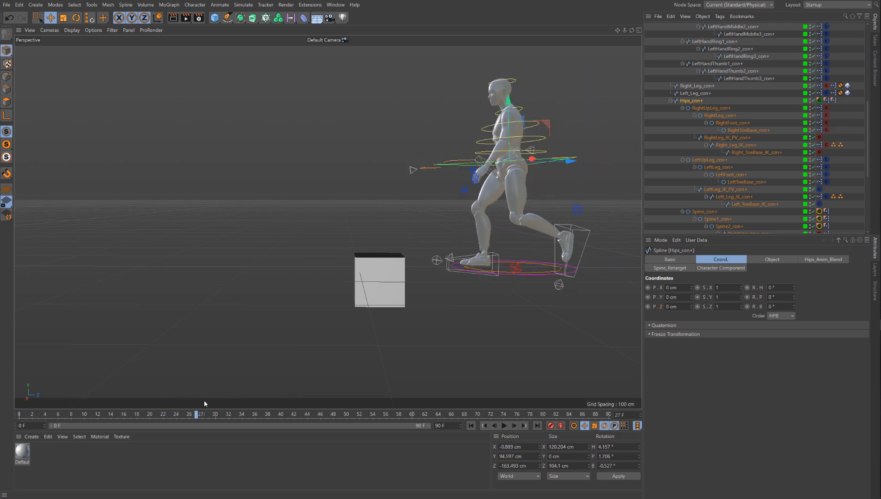
{"action": "left_click_drag", "start_coordinate": [200, 415], "coordinate": [243, 416]}
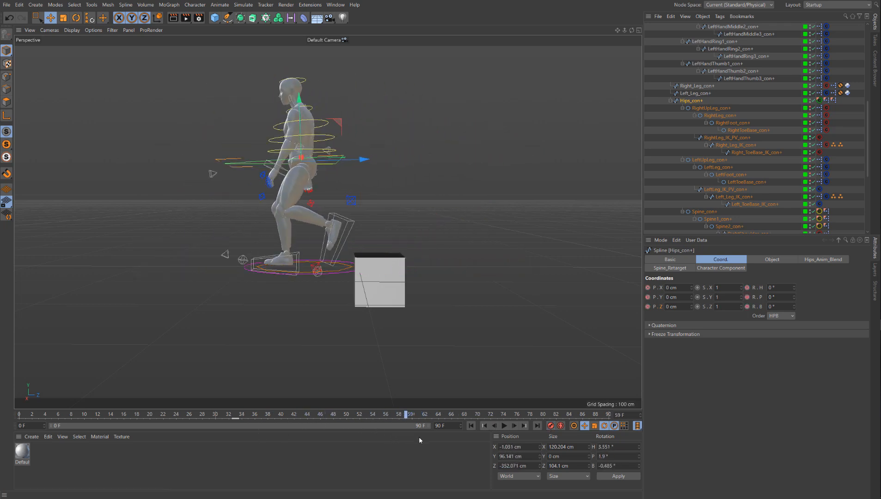
{"action": "left_click", "coordinate": [396, 414]}
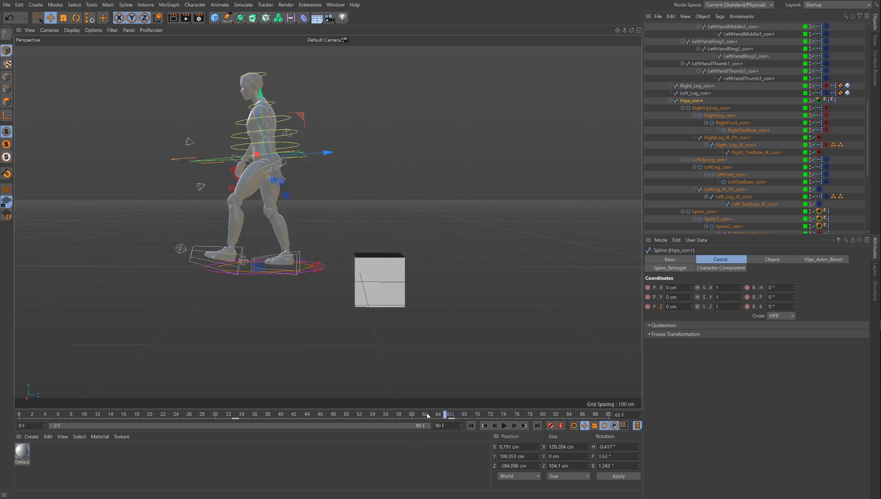
{"action": "left_click_drag", "start_coordinate": [450, 414], "coordinate": [333, 414]}
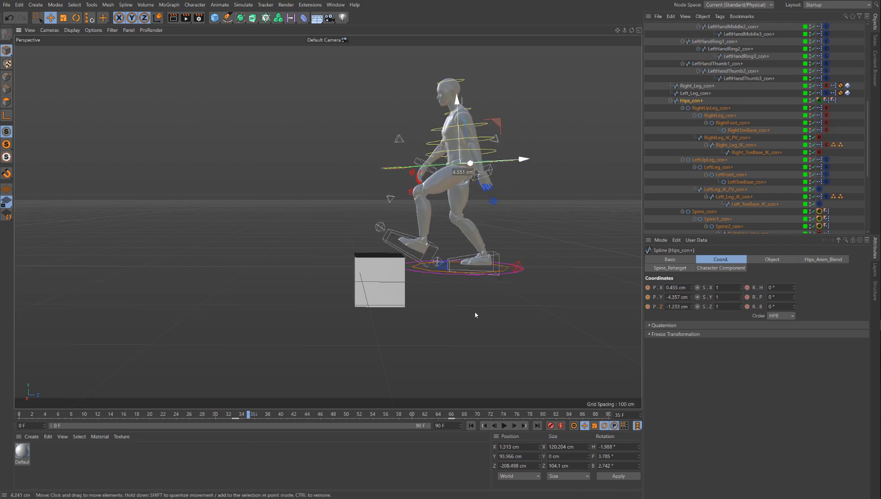
{"action": "left_click", "coordinate": [253, 415]}
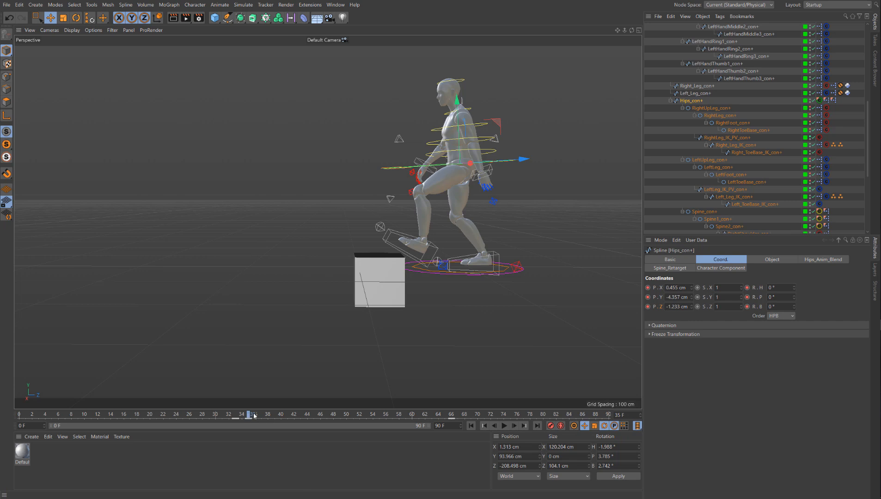
Step: Lower the hips at frame 53 after stepping off the box, then return to an earlier frame
{"action": "left_click_drag", "start_coordinate": [249, 414], "coordinate": [316, 414]}
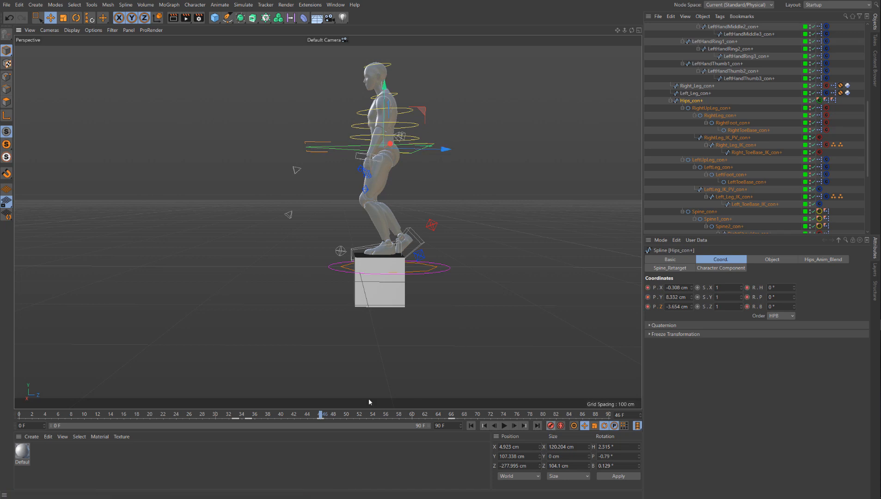
{"action": "left_click_drag", "start_coordinate": [322, 415], "coordinate": [366, 415]}
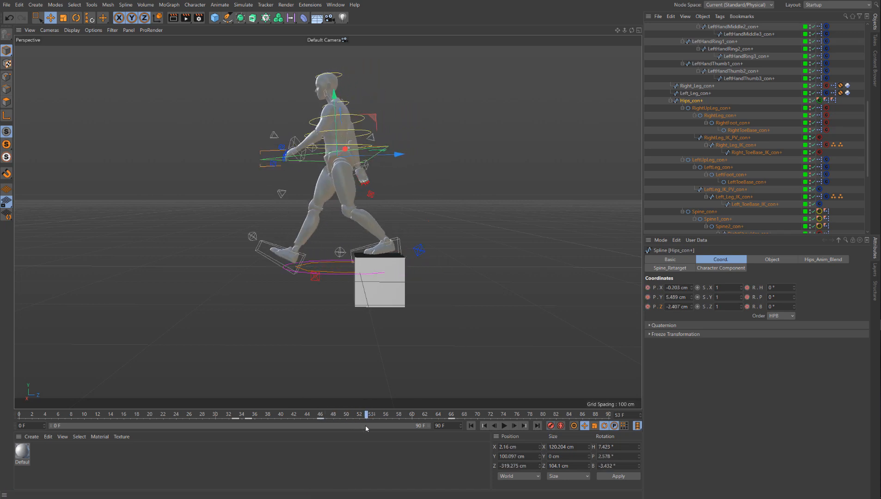
{"action": "left_click_drag", "start_coordinate": [366, 414], "coordinate": [397, 414]}
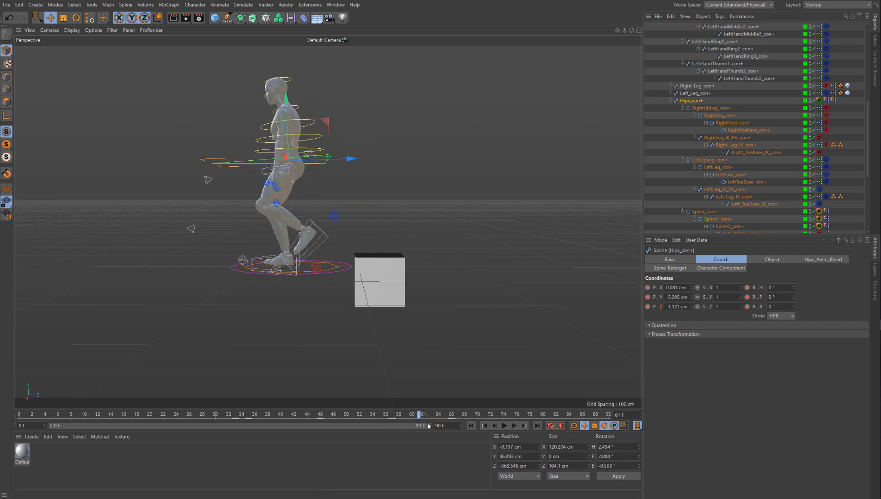
{"action": "left_click_drag", "start_coordinate": [418, 415], "coordinate": [167, 416]}
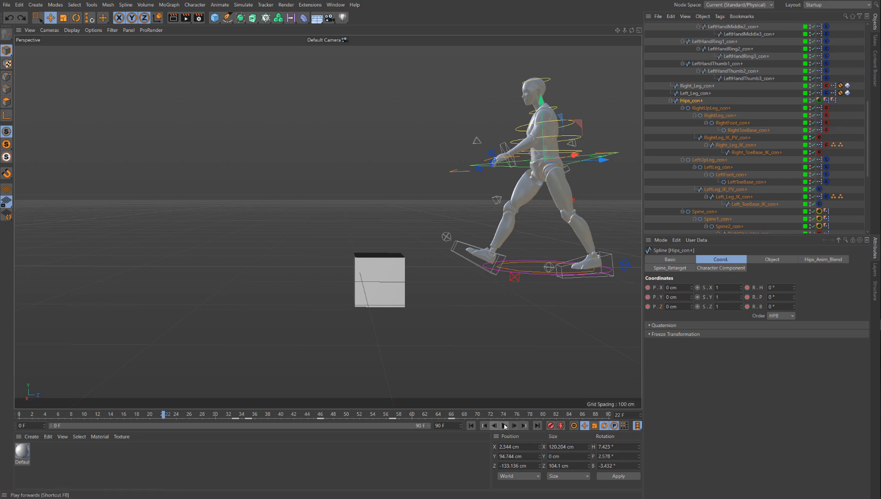
Step: Play the walk back and stop at the step up onto the box
{"action": "left_click", "coordinate": [504, 426]}
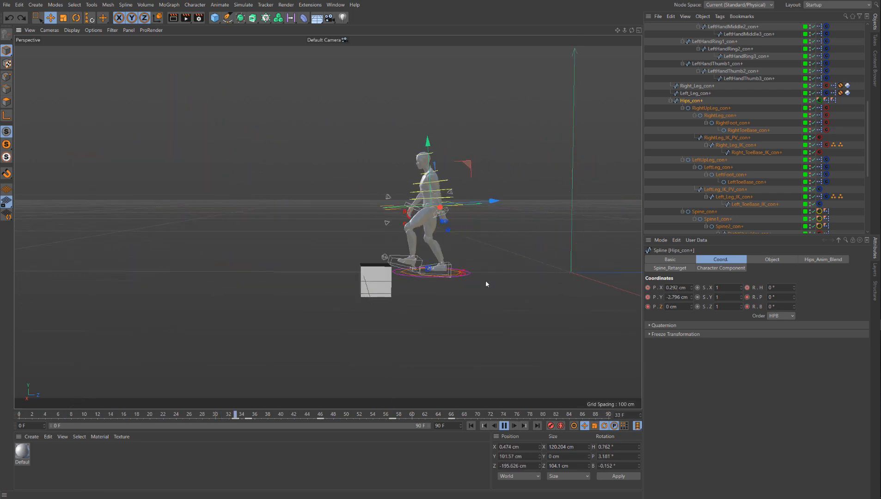
{"action": "left_click", "coordinate": [504, 426]}
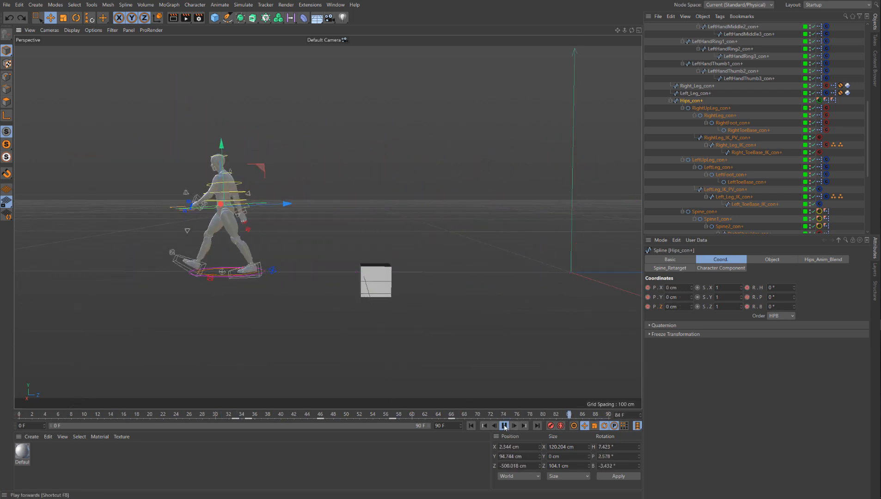
{"action": "left_click", "coordinate": [504, 425]}
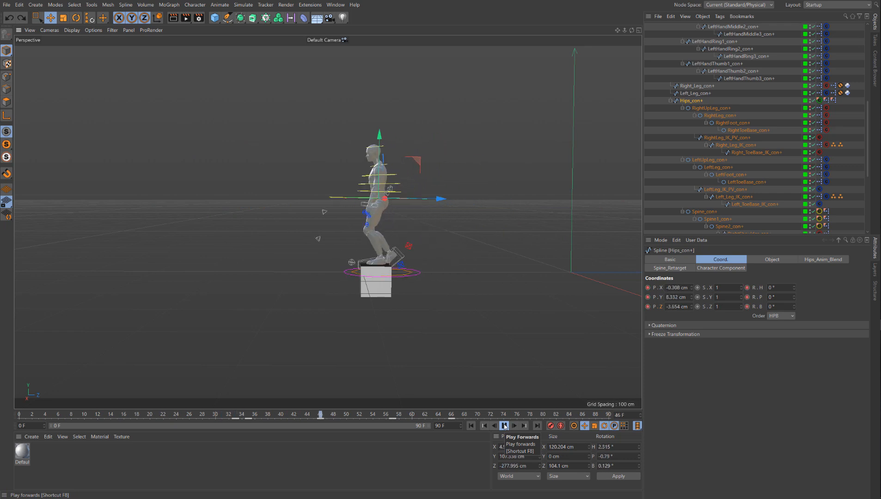
{"action": "left_click", "coordinate": [504, 426]}
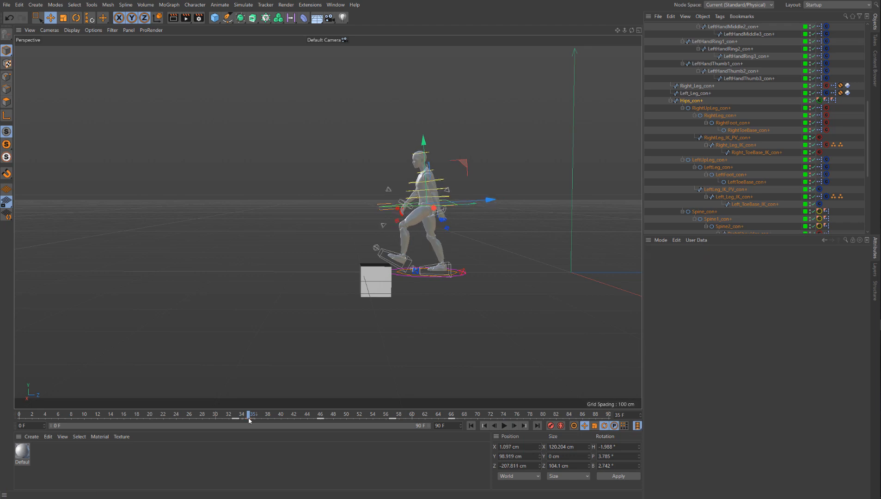
Step: Lower Hips_con slightly at frame 37 as the foot lands, check frame 42, and replay the walk
{"action": "left_click_drag", "start_coordinate": [252, 420], "coordinate": [265, 420]}
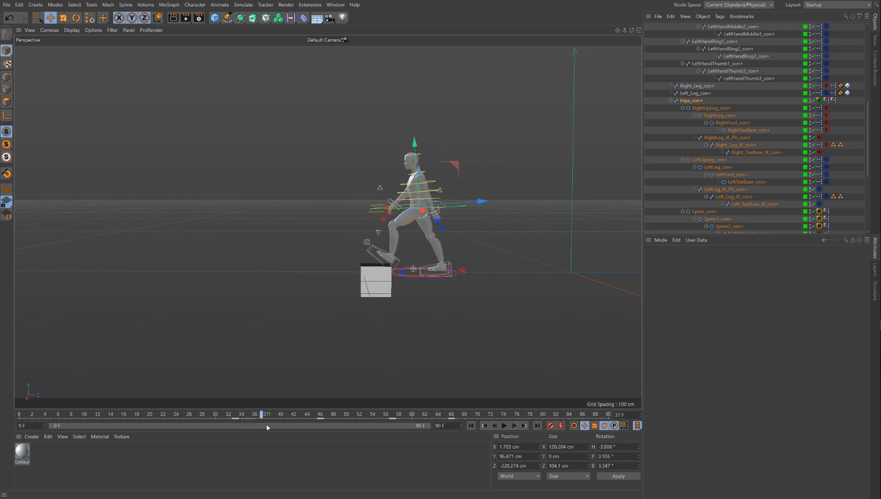
{"action": "left_click", "coordinate": [269, 415]}
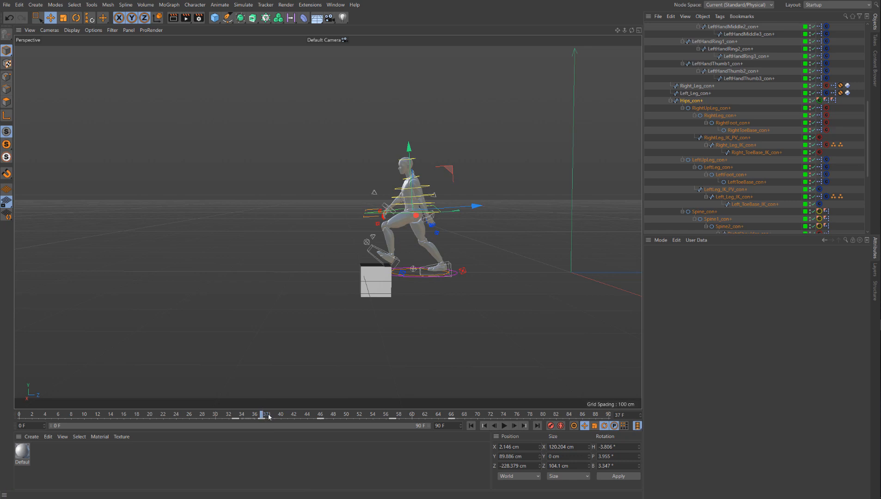
{"action": "left_click_drag", "start_coordinate": [262, 415], "coordinate": [349, 415]}
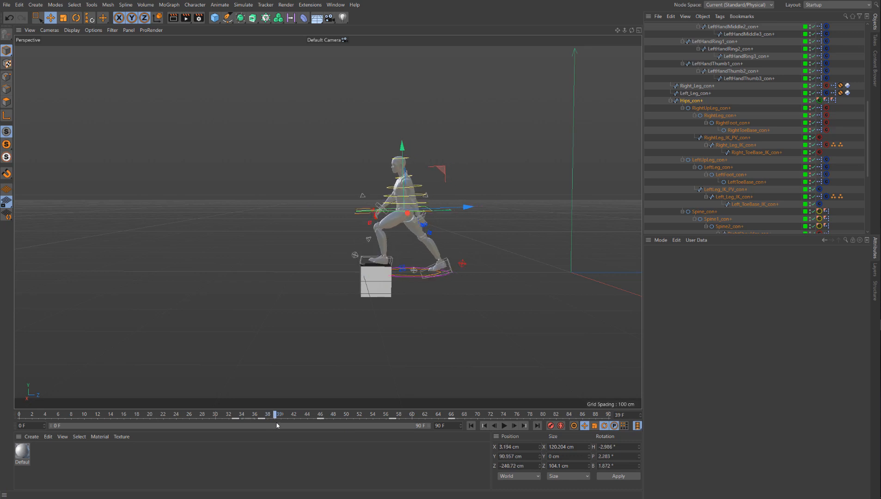
{"action": "left_click_drag", "start_coordinate": [276, 416], "coordinate": [260, 415]}
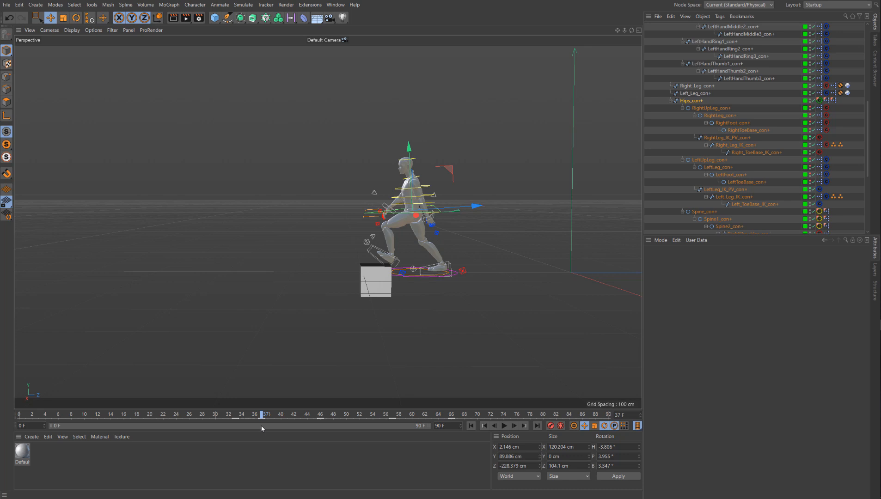
{"action": "left_click_drag", "start_coordinate": [455, 207], "coordinate": [478, 207]}
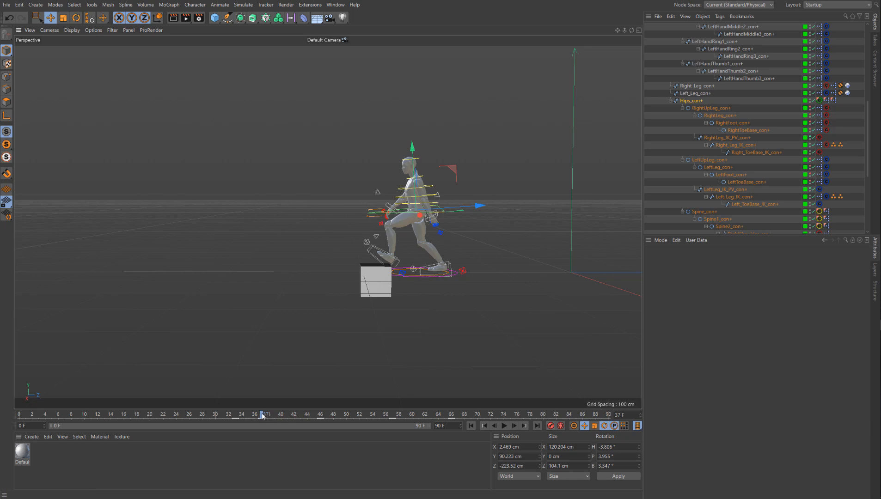
{"action": "left_click_drag", "start_coordinate": [262, 415], "coordinate": [294, 415]}
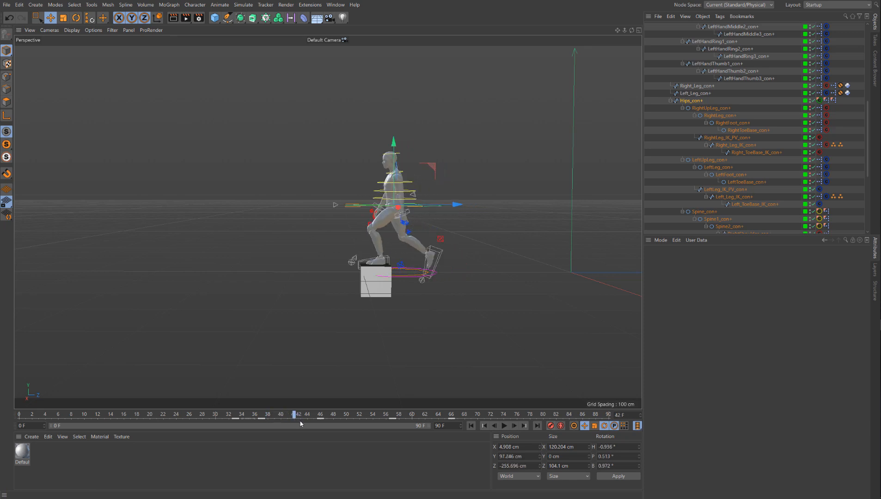
{"action": "left_click", "coordinate": [504, 425]}
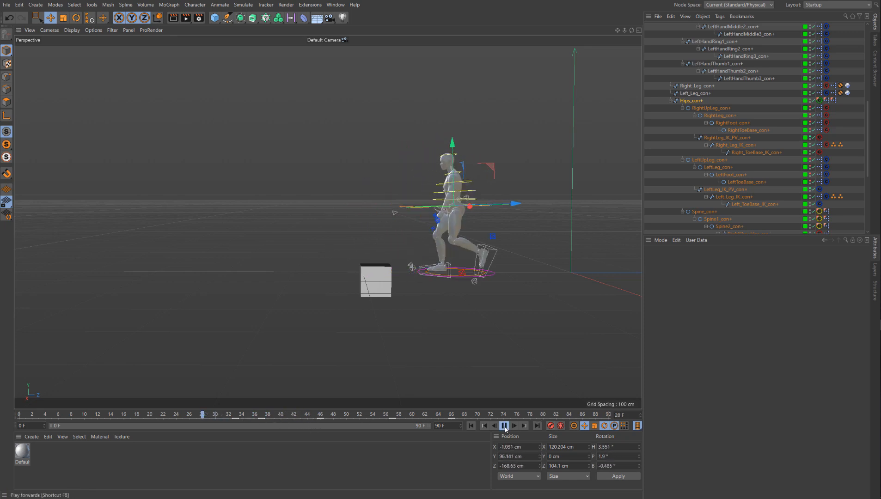
{"action": "left_click", "coordinate": [504, 425]}
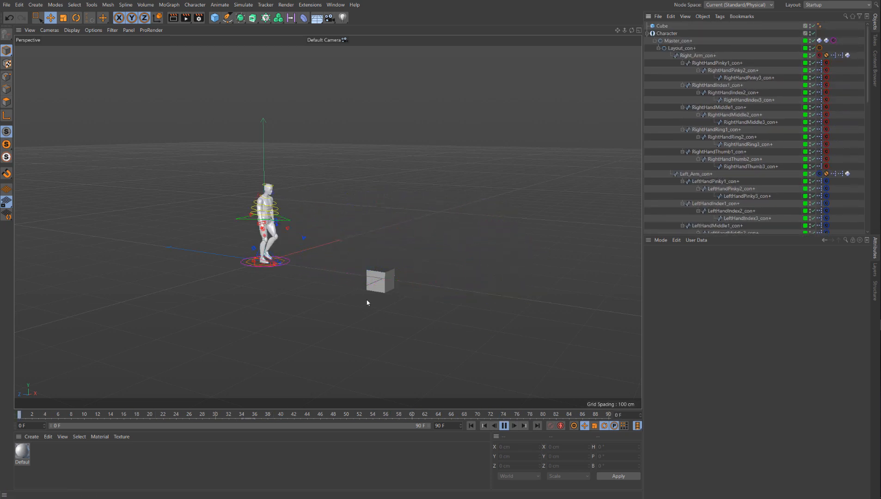
{"action": "left_click", "coordinate": [504, 425]}
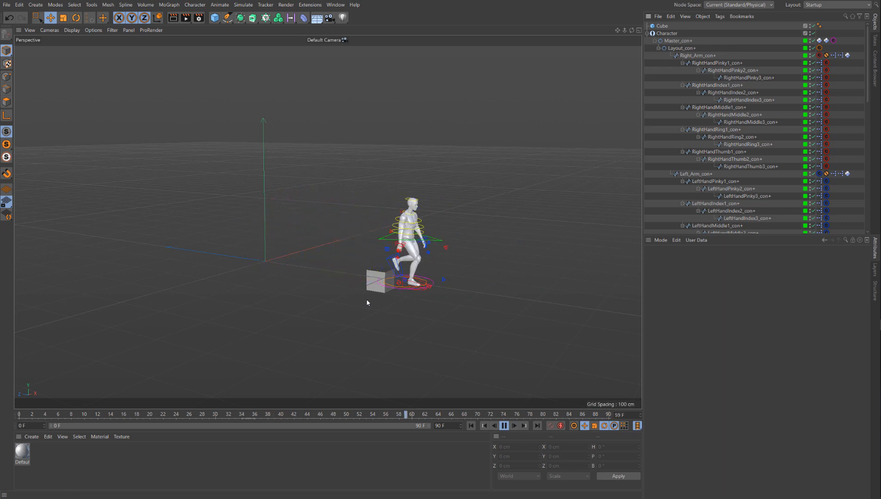
{"action": "left_click", "coordinate": [504, 425]}
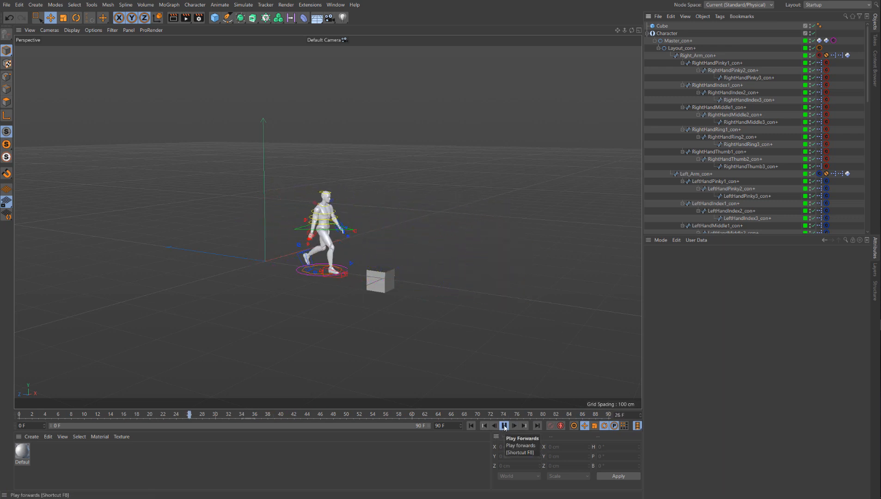
{"action": "left_click", "coordinate": [504, 425]}
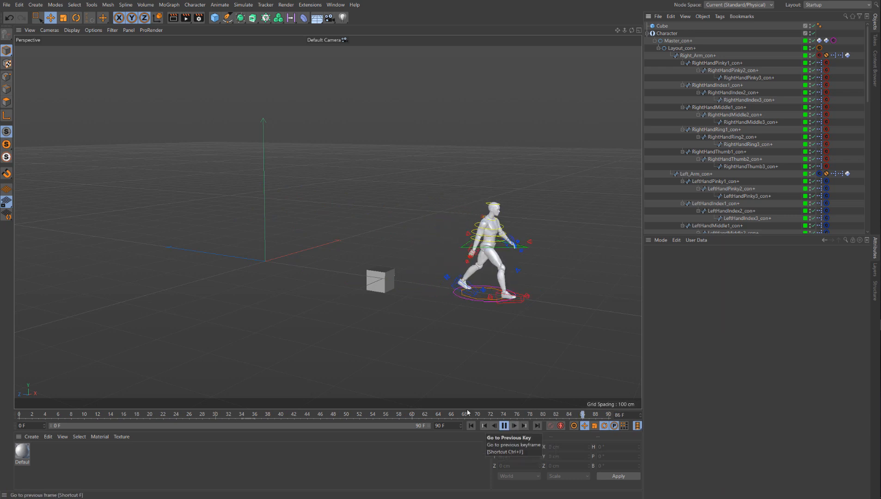